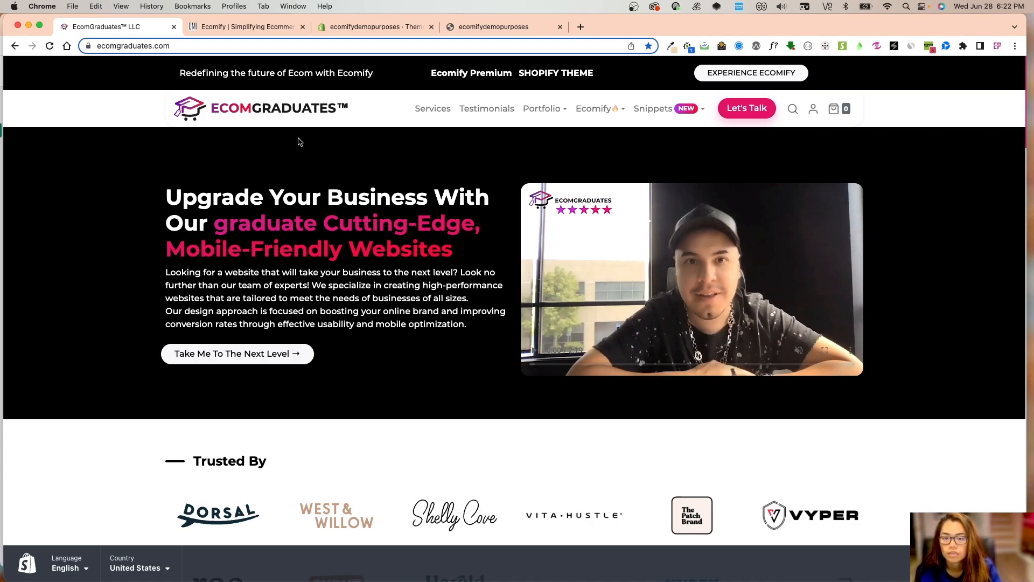
Open the Ecomify Premium Shopify Theme page from the header's Ecomify menu
left_click(596, 108)
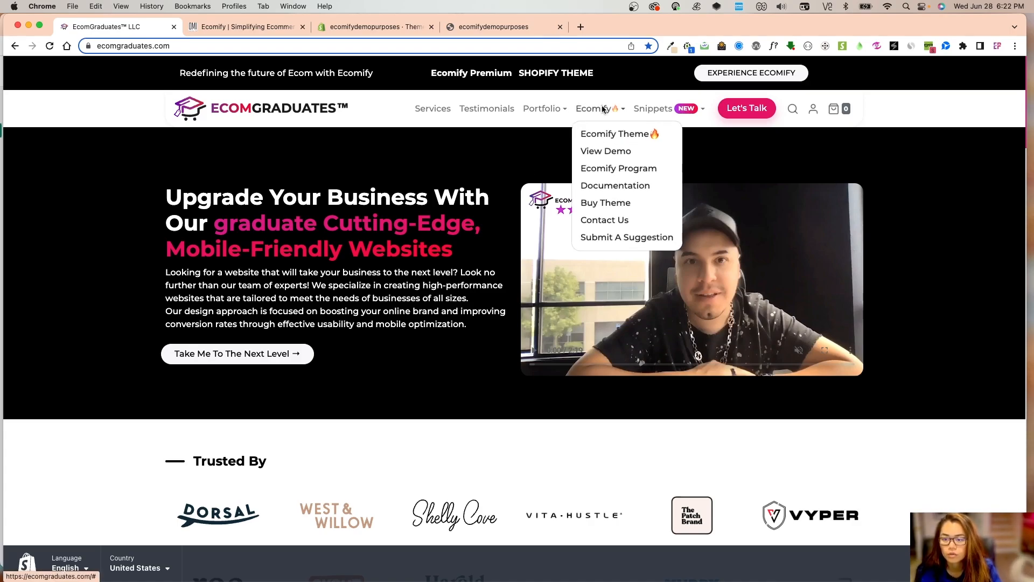
mouse_move(615, 134)
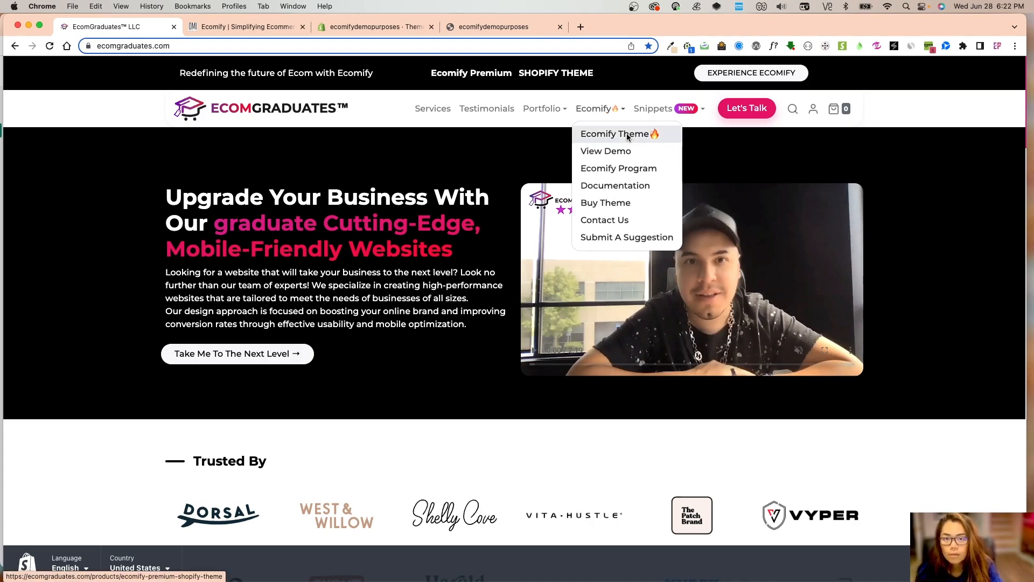
left_click(793, 108)
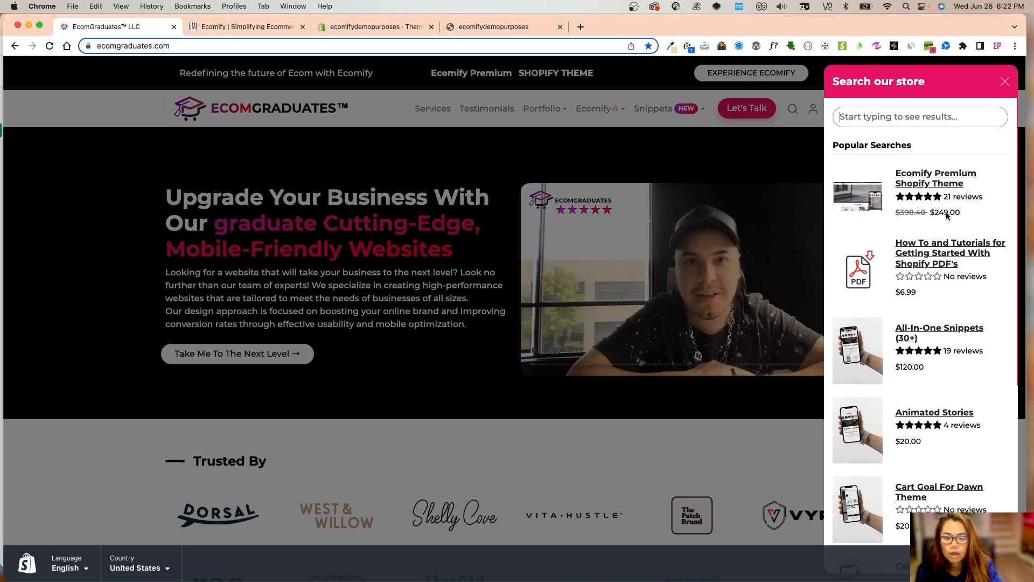
mouse_move(936, 179)
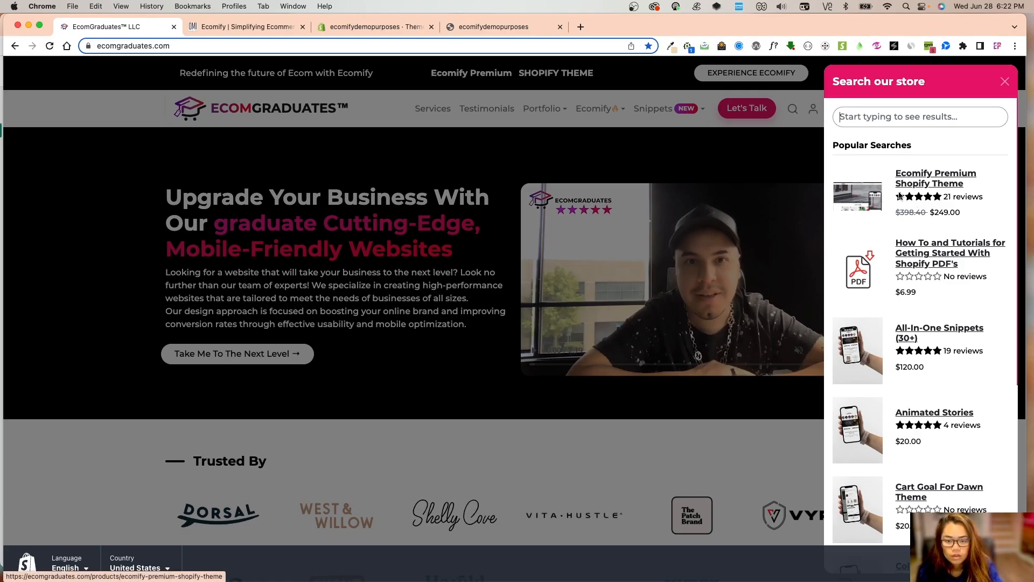
left_click(596, 108)
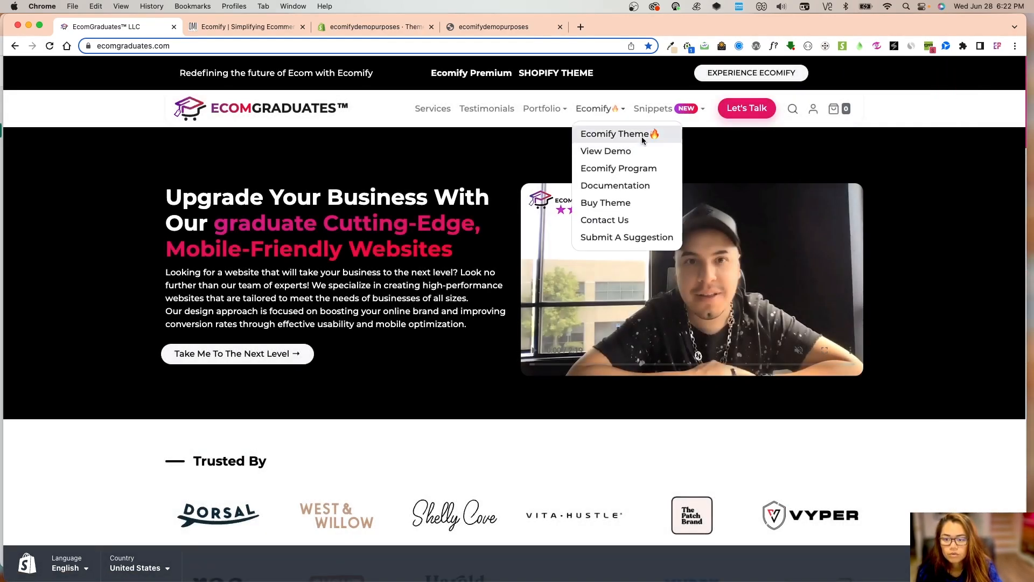
left_click(615, 134)
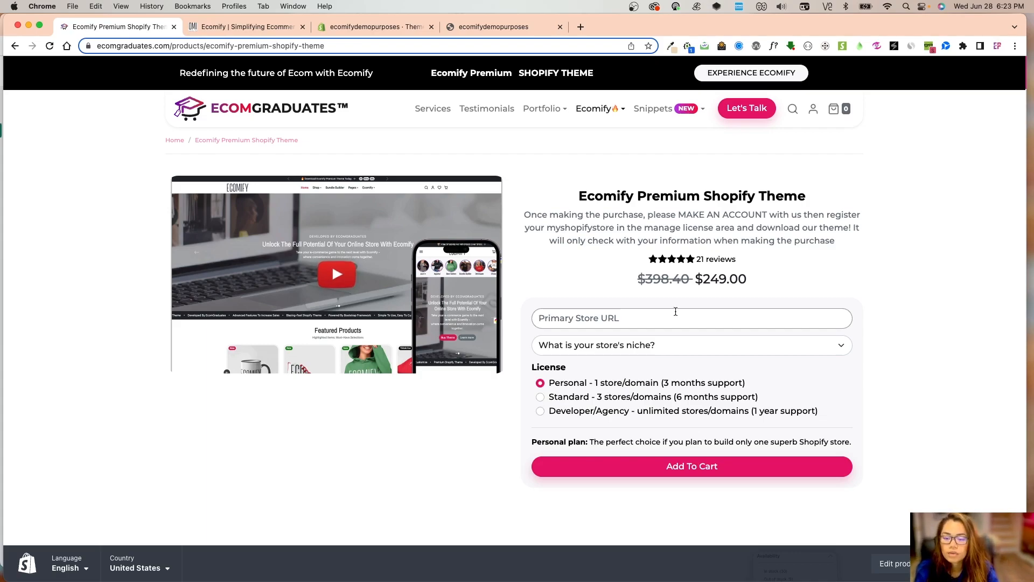
Open the demo storefront from Online Store's eye icon in a new tab, then return
left_click(691, 465)
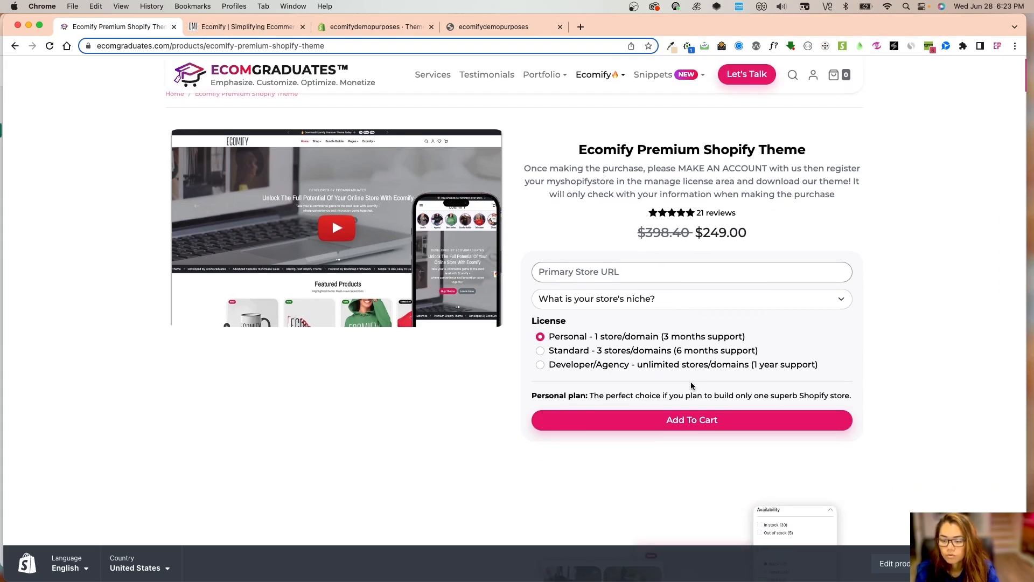
scroll("down", 3)
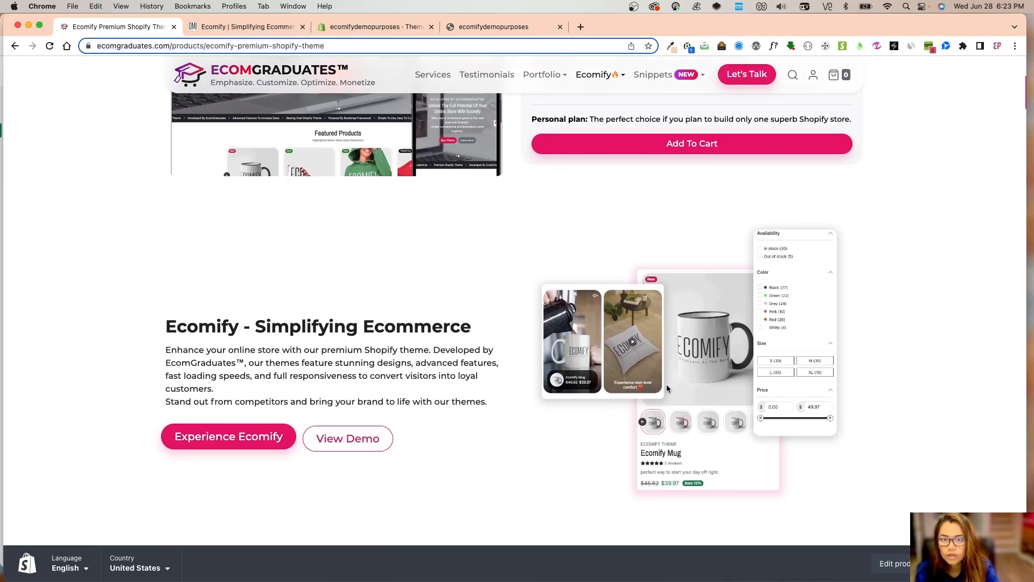
mouse_move(347, 438)
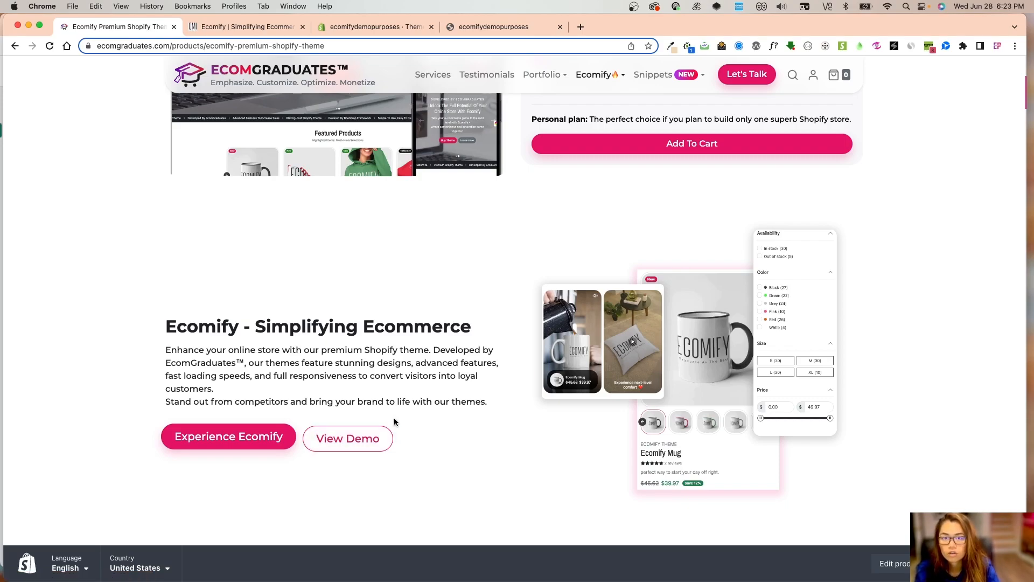
scroll("up", 3)
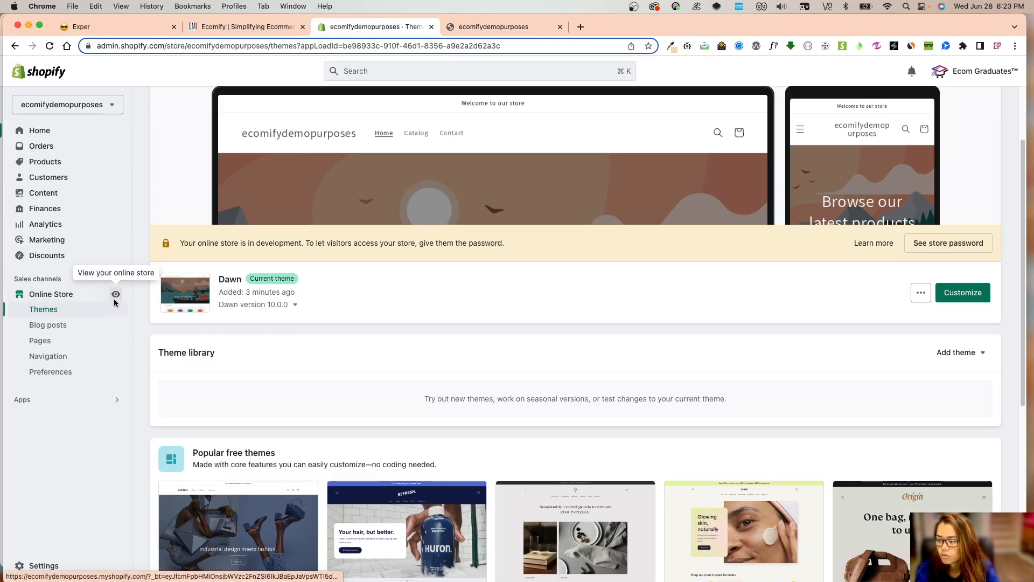
left_click(115, 294)
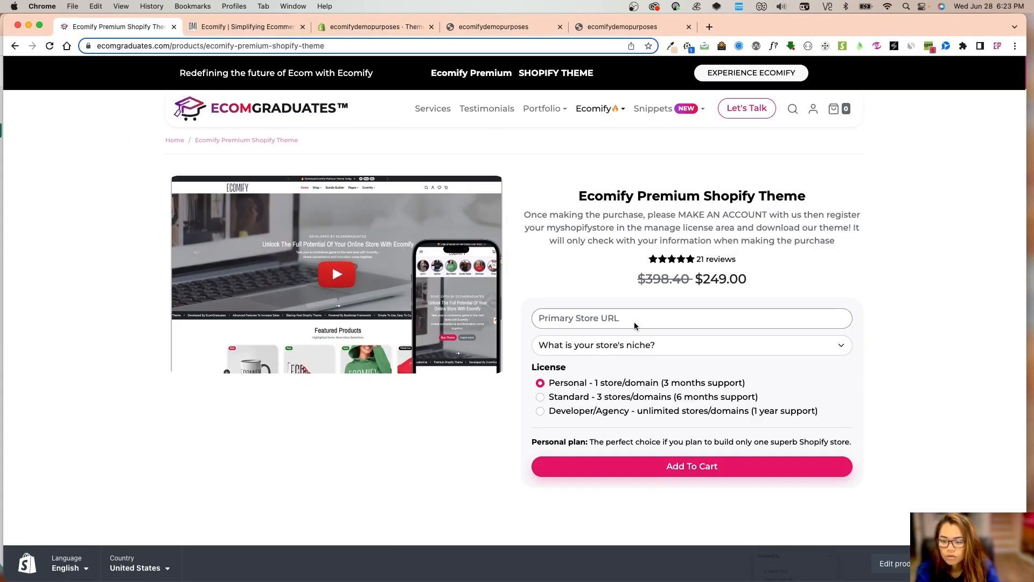
Add Ecomify with Beauty Products niche and Developer/Agency license to cart, then check out
left_click(691, 344)
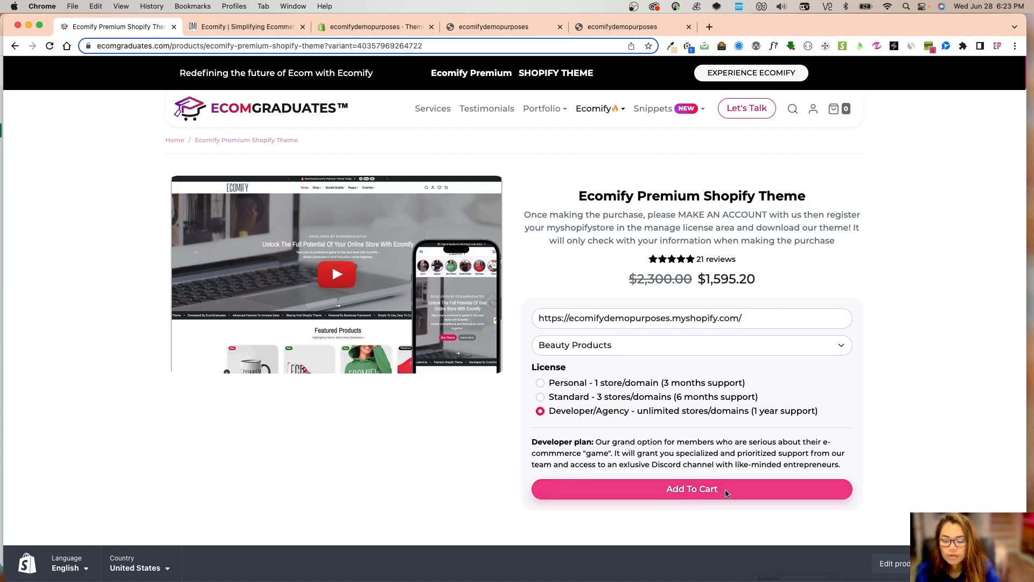
left_click(691, 488)
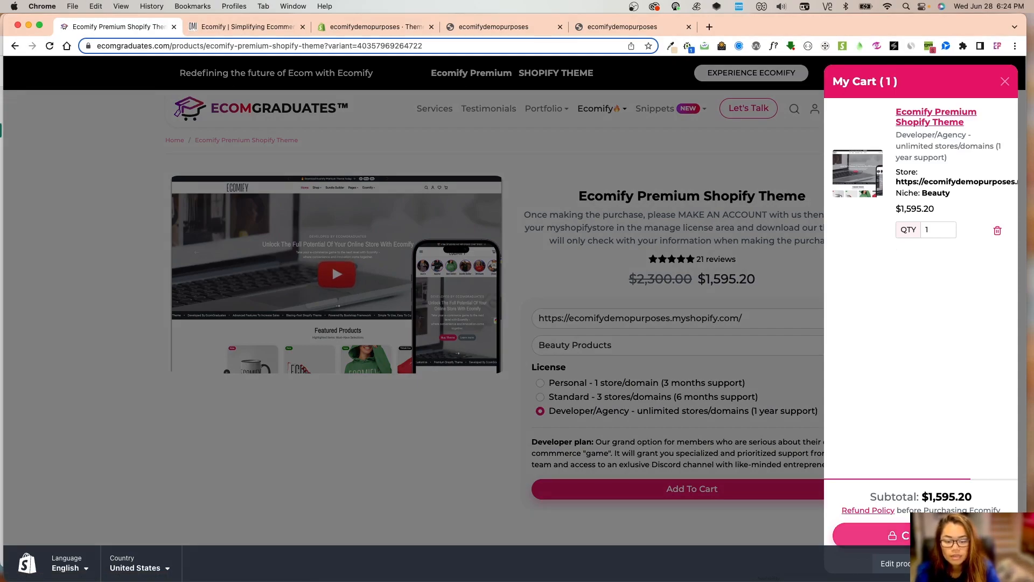
left_click(911, 535)
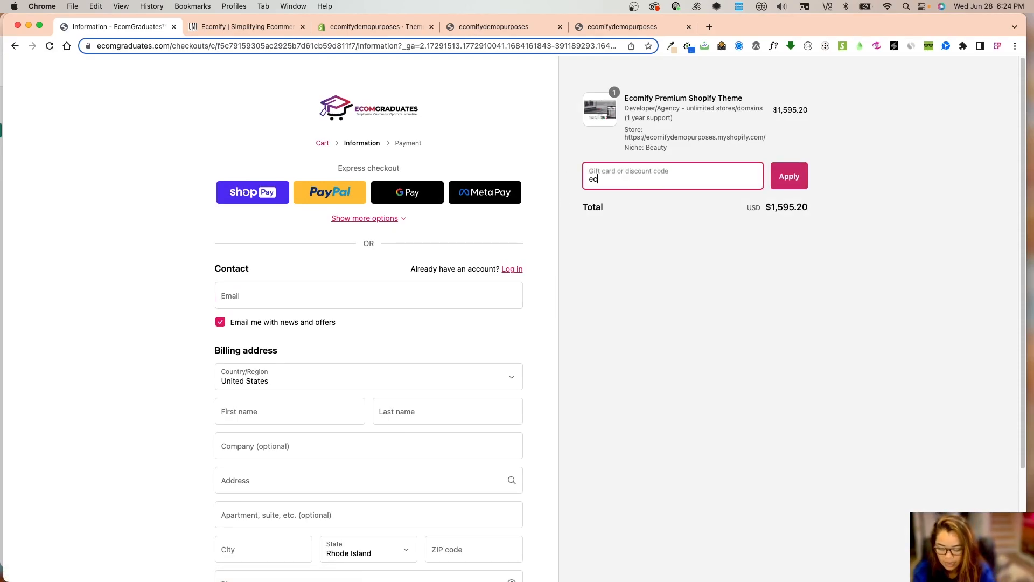
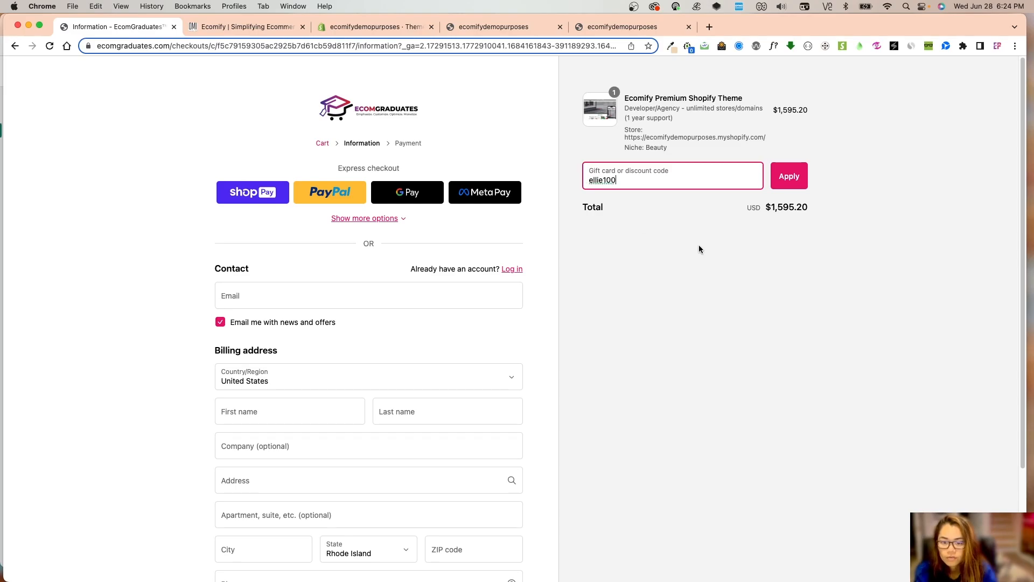
Apply a 100% discount code to bring the checkout total to $0
left_click(789, 176)
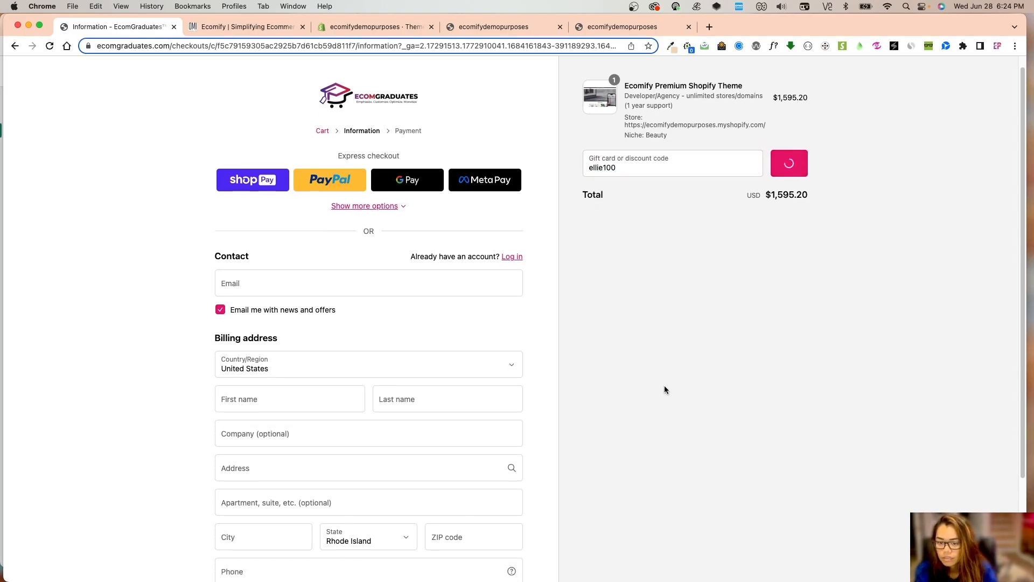
left_click(789, 163)
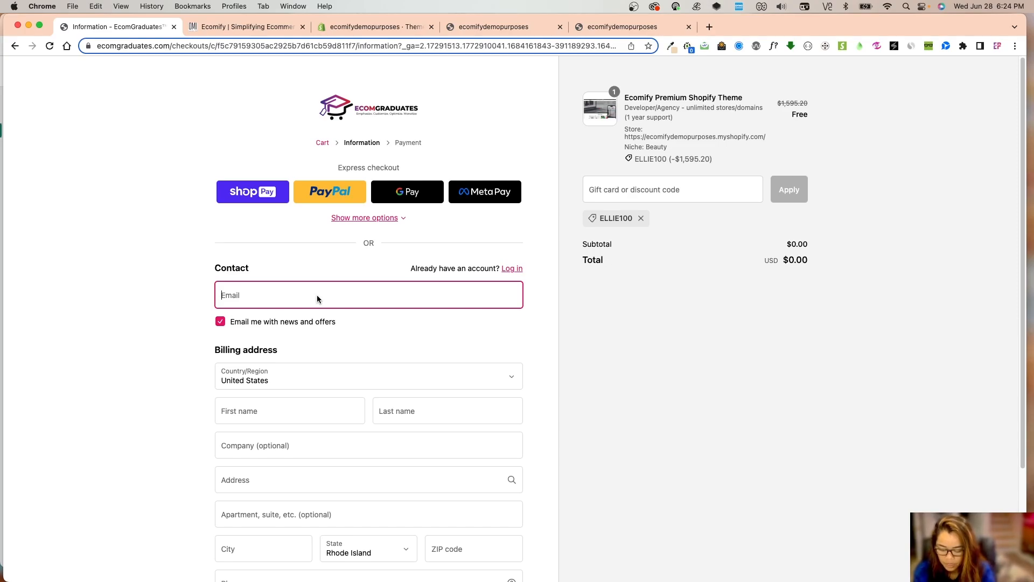
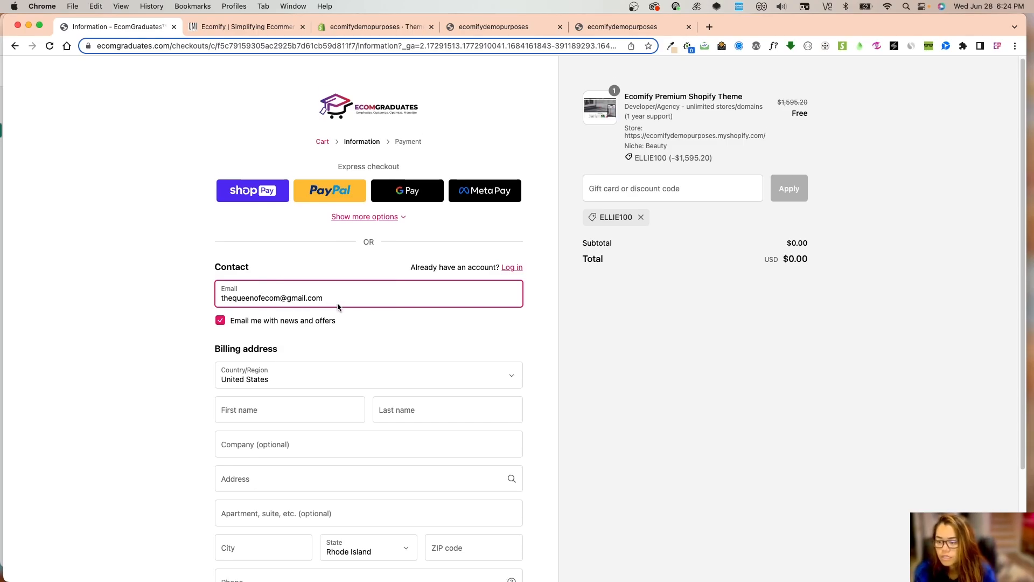
type("ellie")
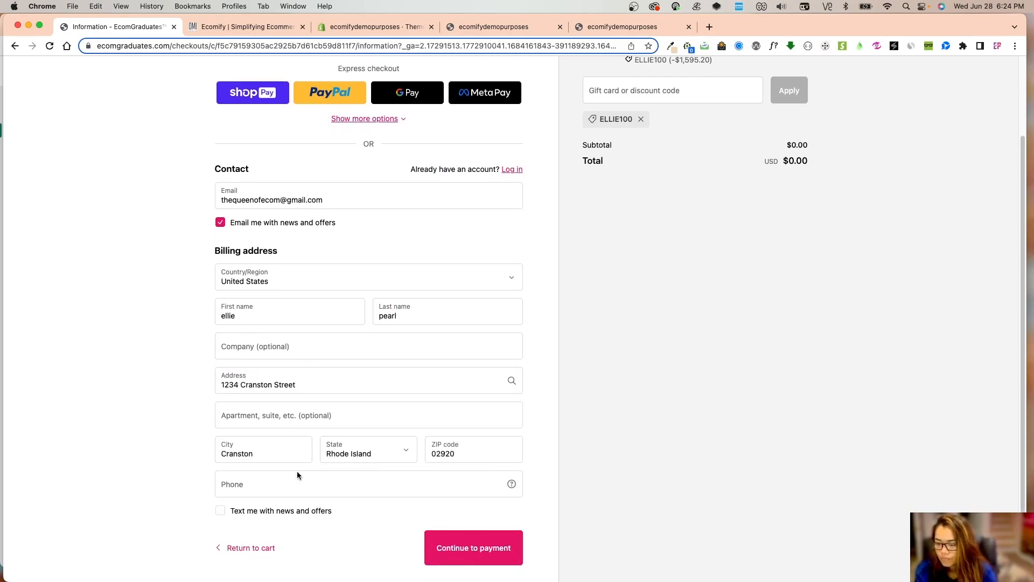
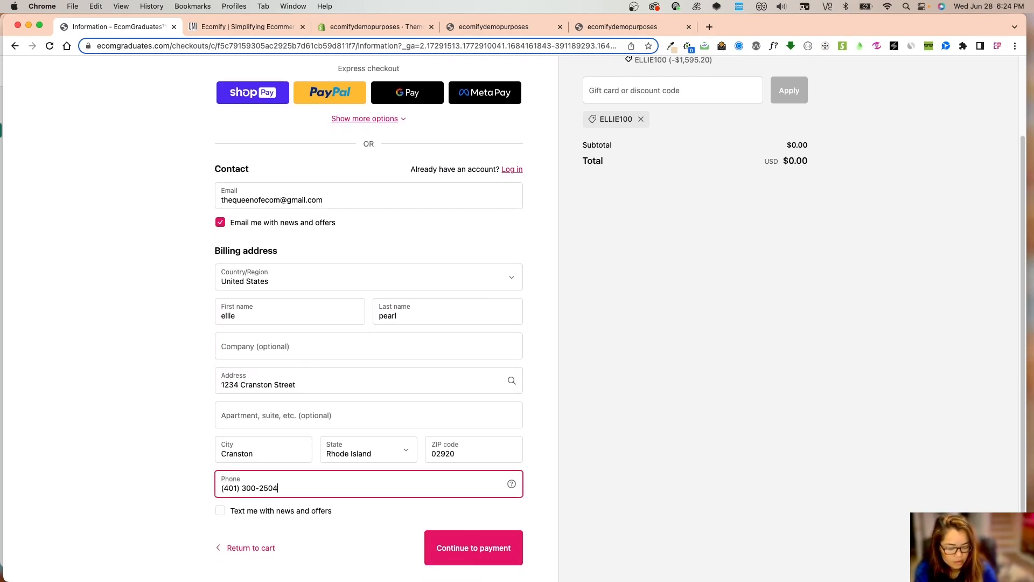
left_click(473, 548)
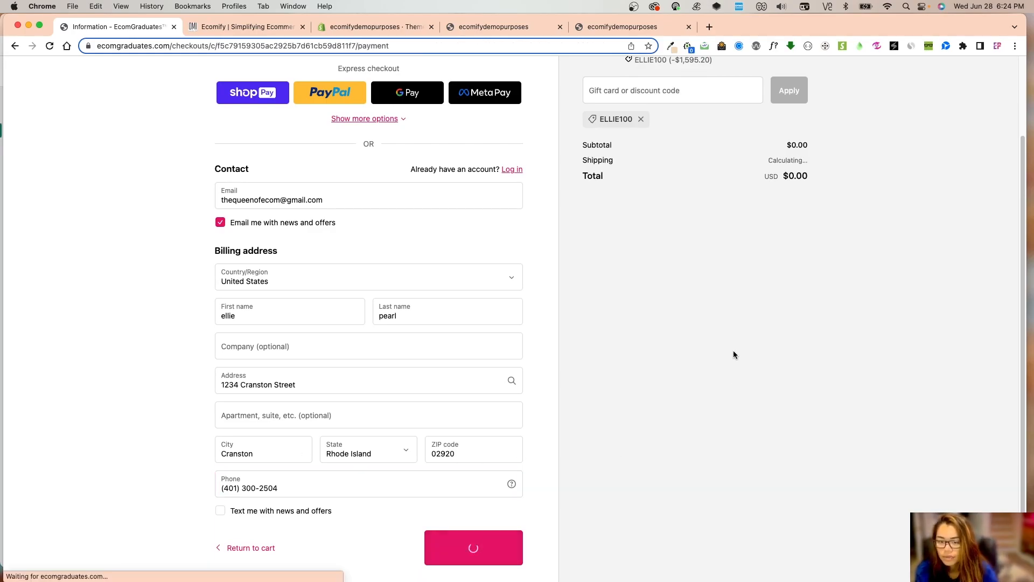
Place the free order, then use Continue shopping to return to the homepage
left_click(473, 547)
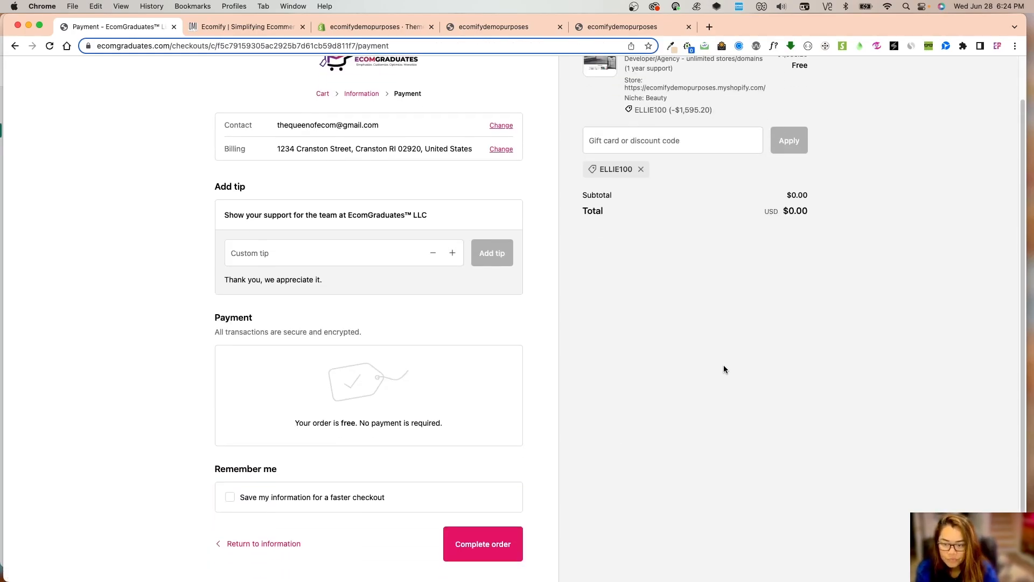
left_click(482, 543)
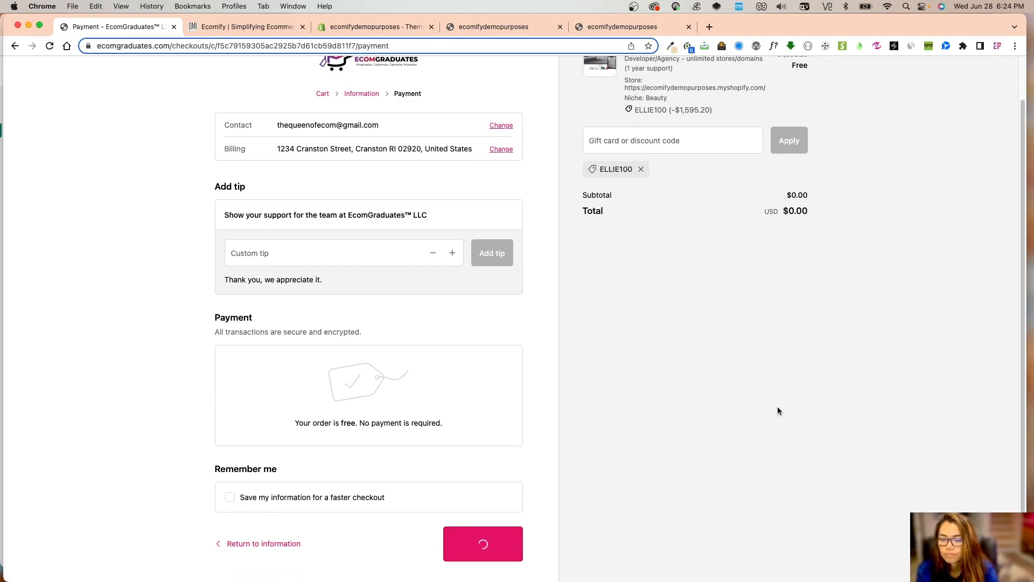
left_click(482, 543)
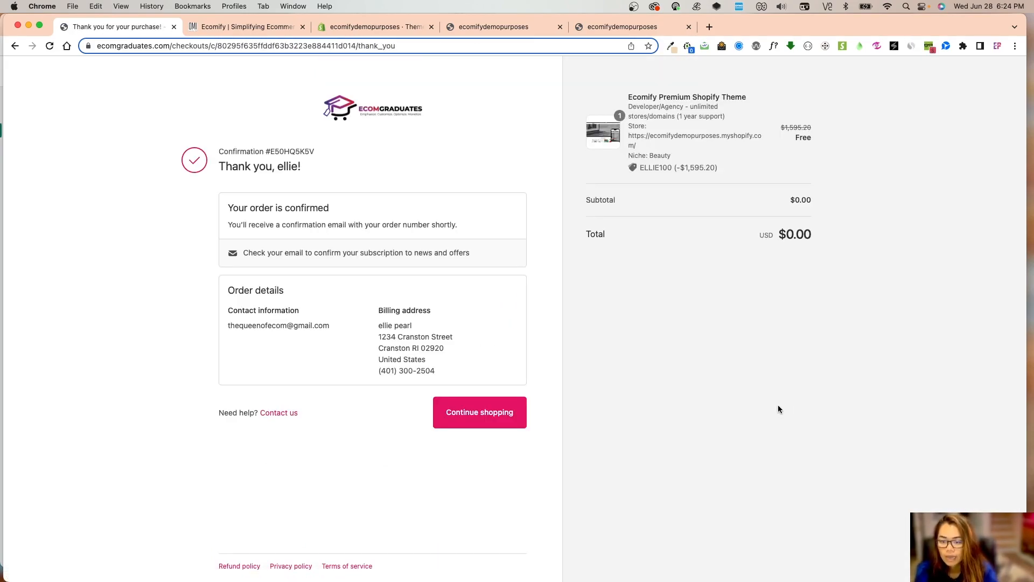
left_click(480, 412)
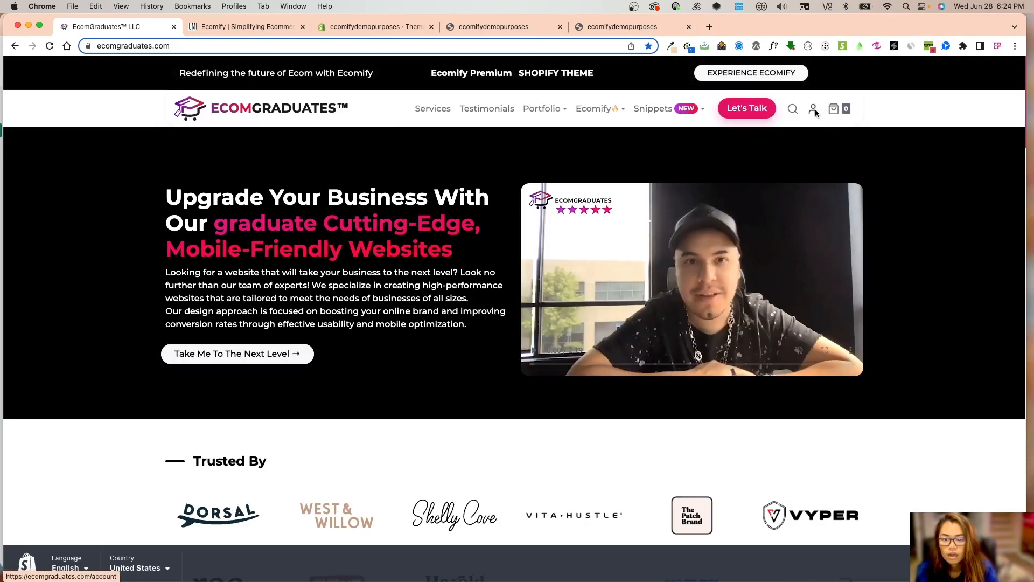
Sign in to the existing account with the thequeenofecom email and its password
left_click(814, 108)
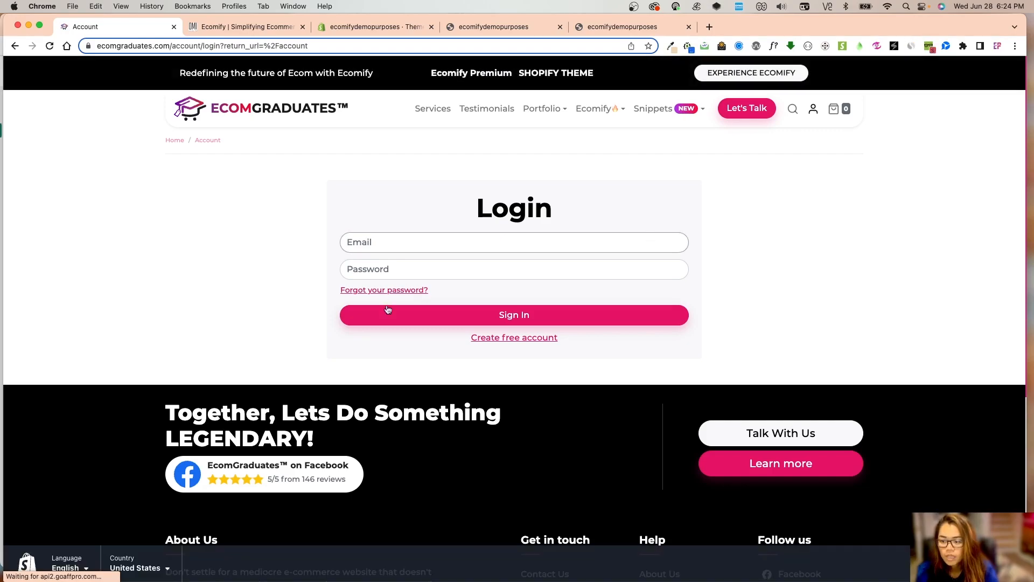
left_click(514, 337)
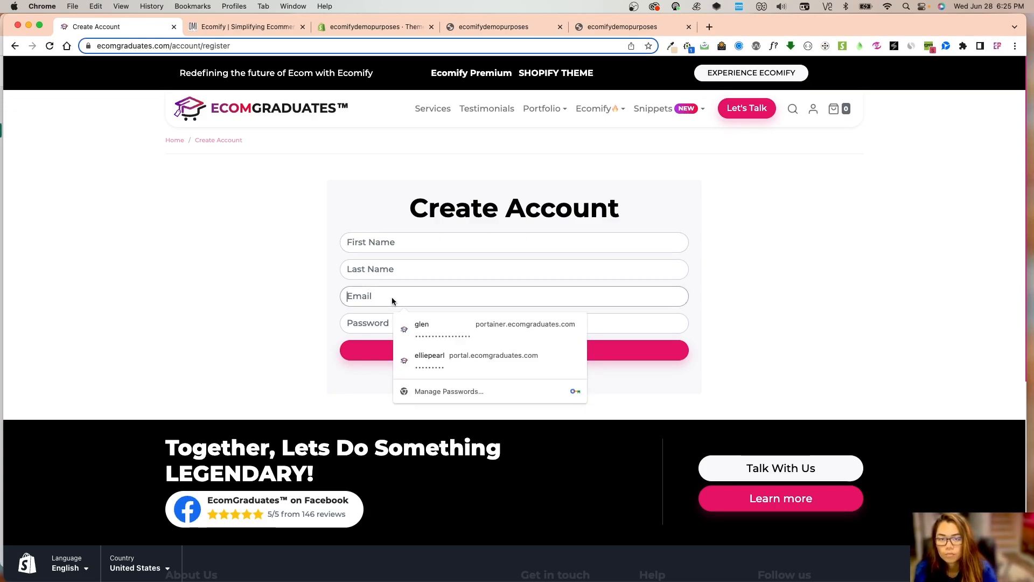
left_click(291, 315)
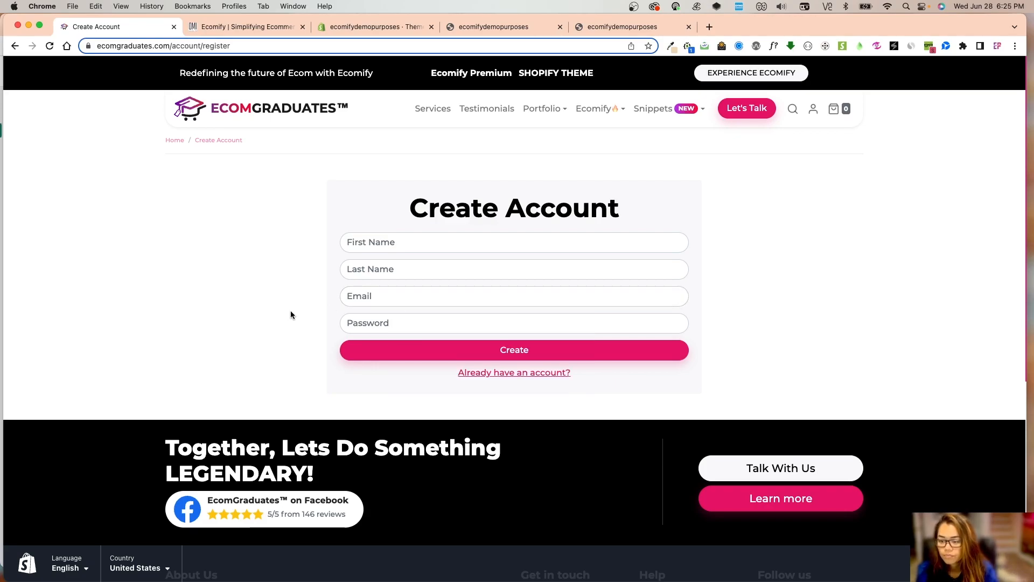
left_click(514, 373)
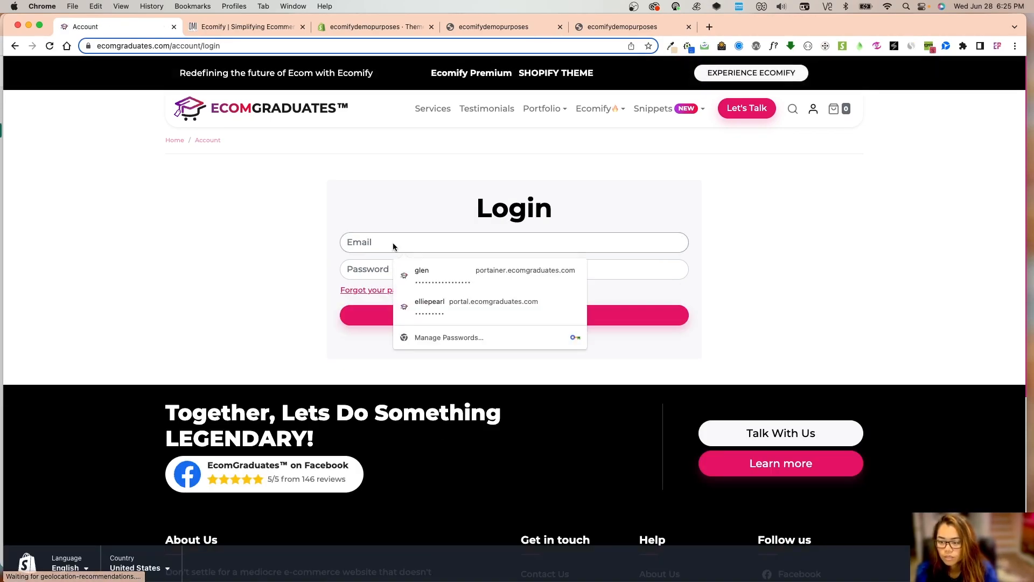
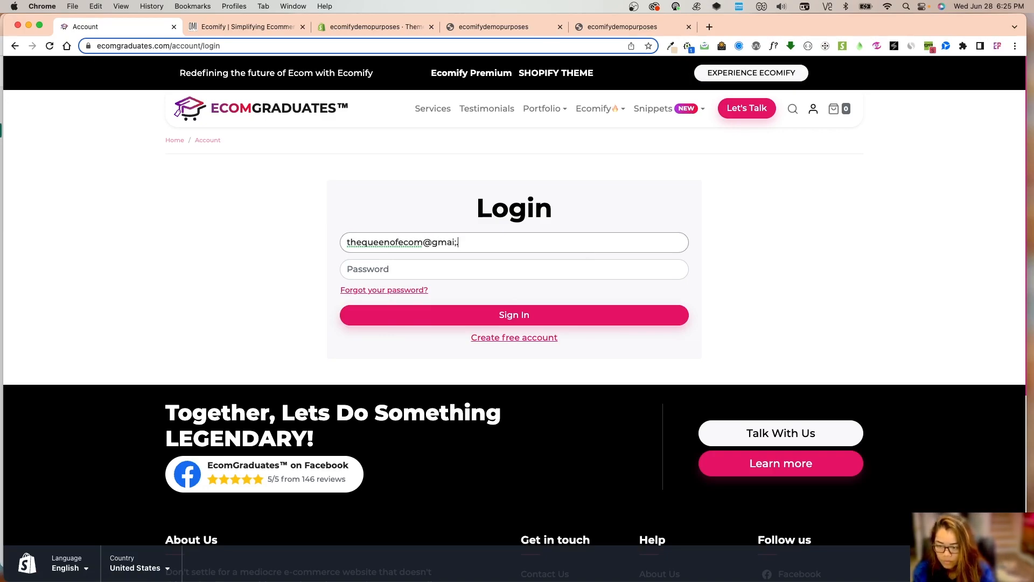
left_click(514, 269)
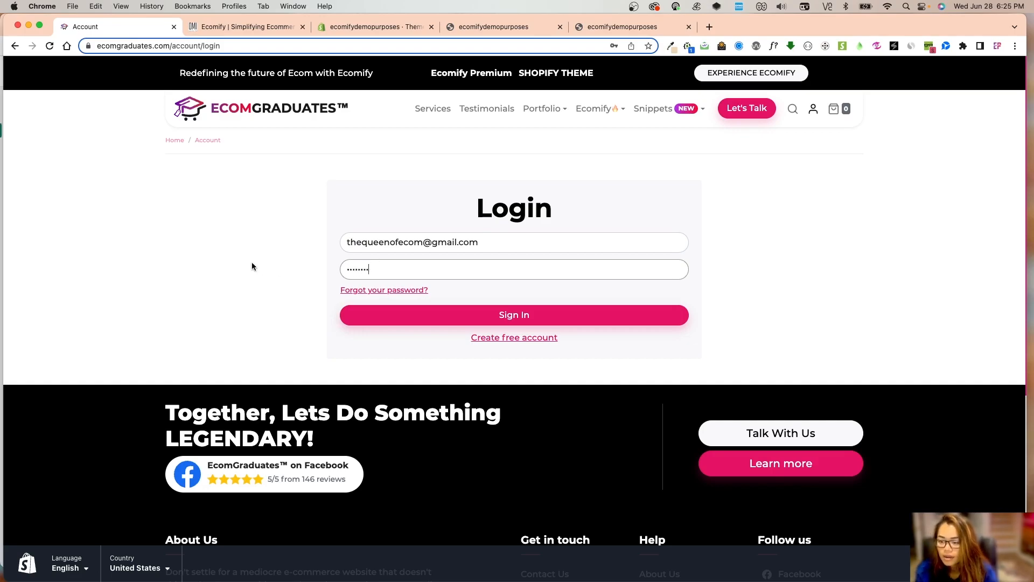
left_click(514, 314)
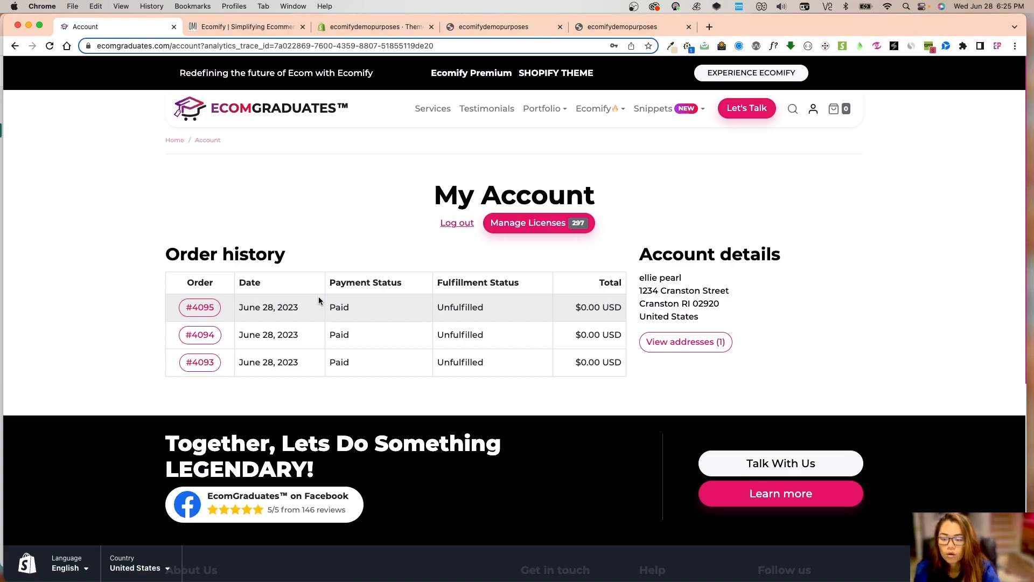
mouse_move(378, 297)
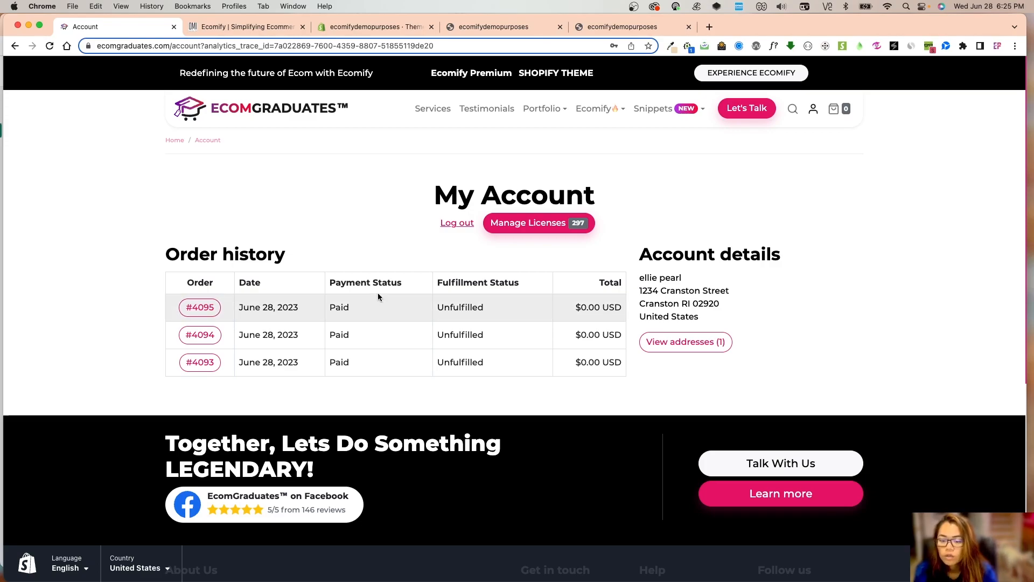
mouse_move(324, 268)
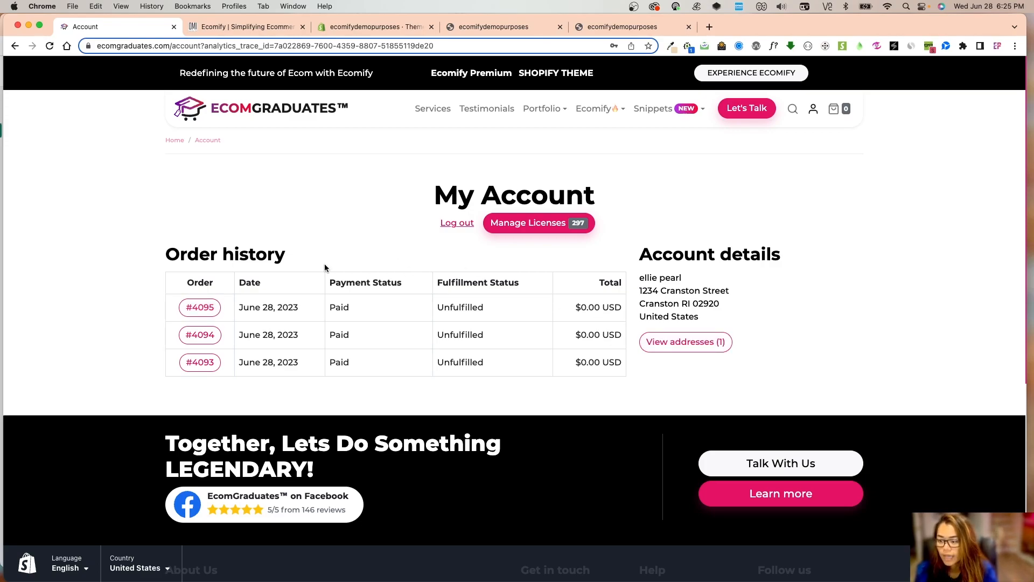
left_click(200, 307)
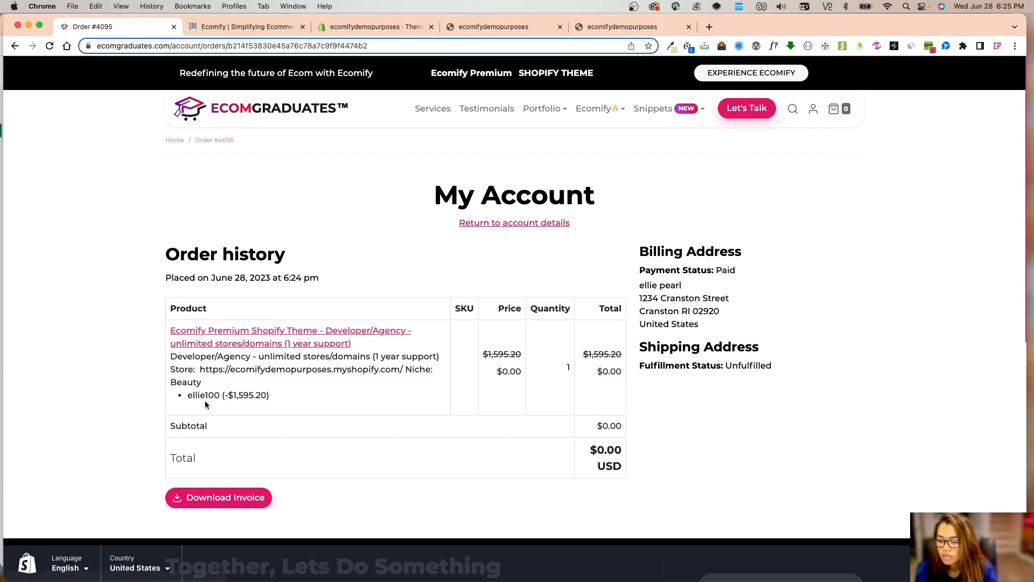
mouse_move(526, 457)
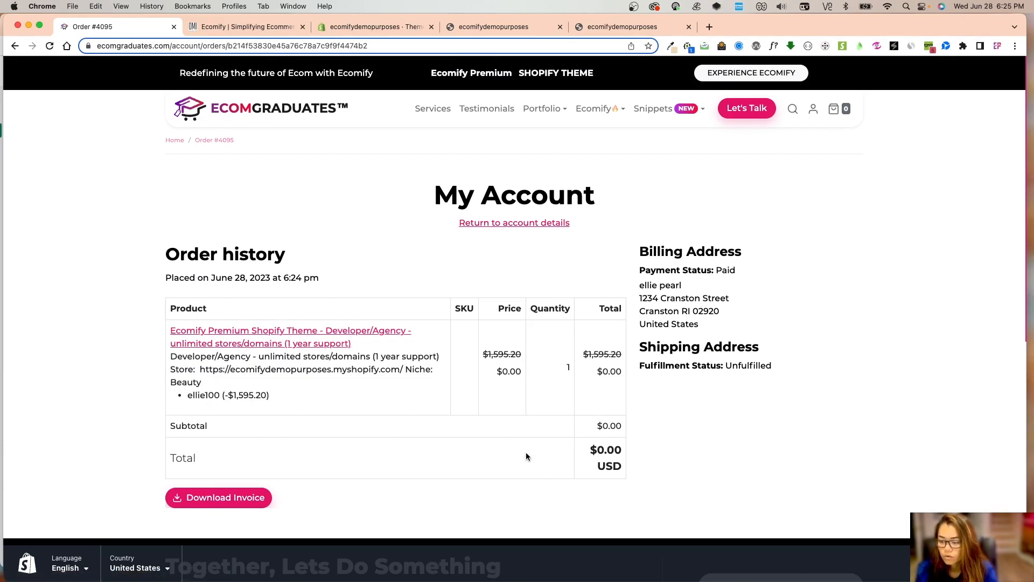
left_click(514, 222)
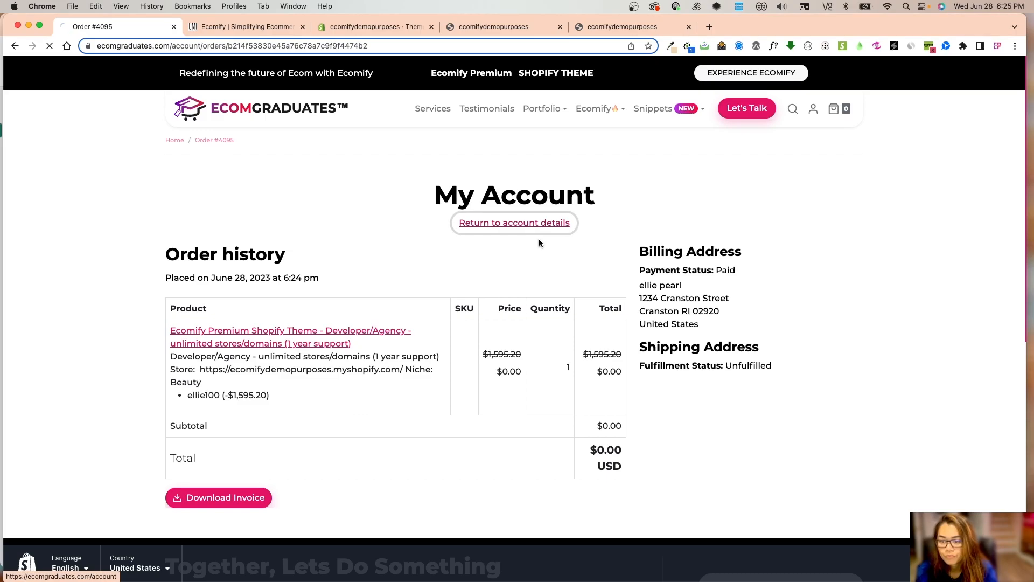
left_click(513, 222)
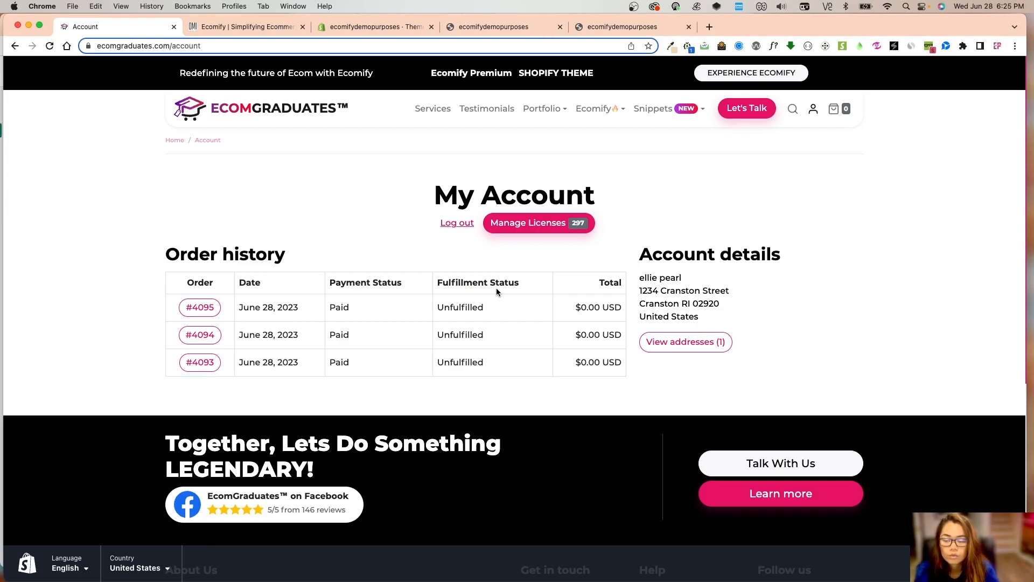
mouse_move(515, 276)
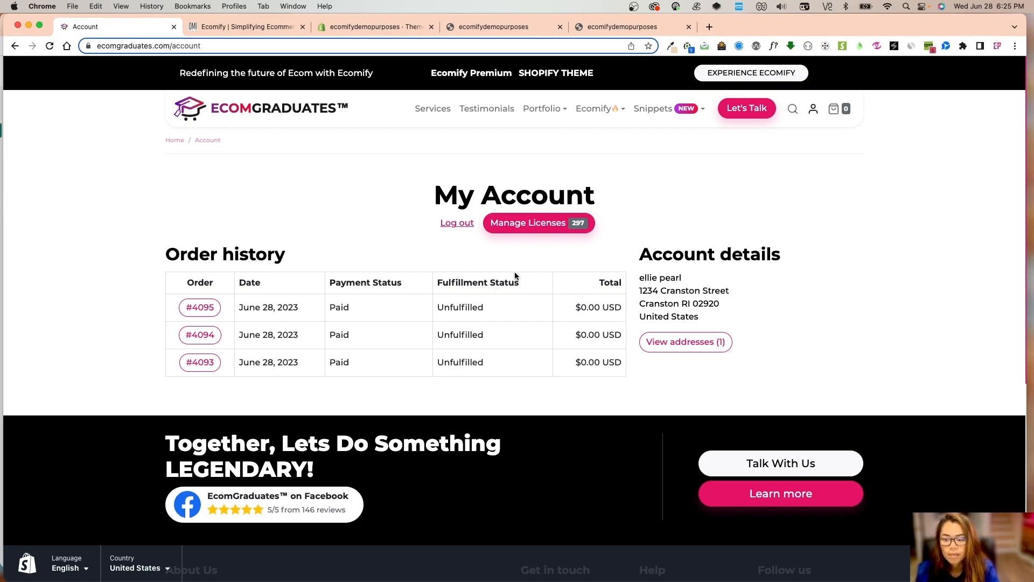
mouse_move(540, 227)
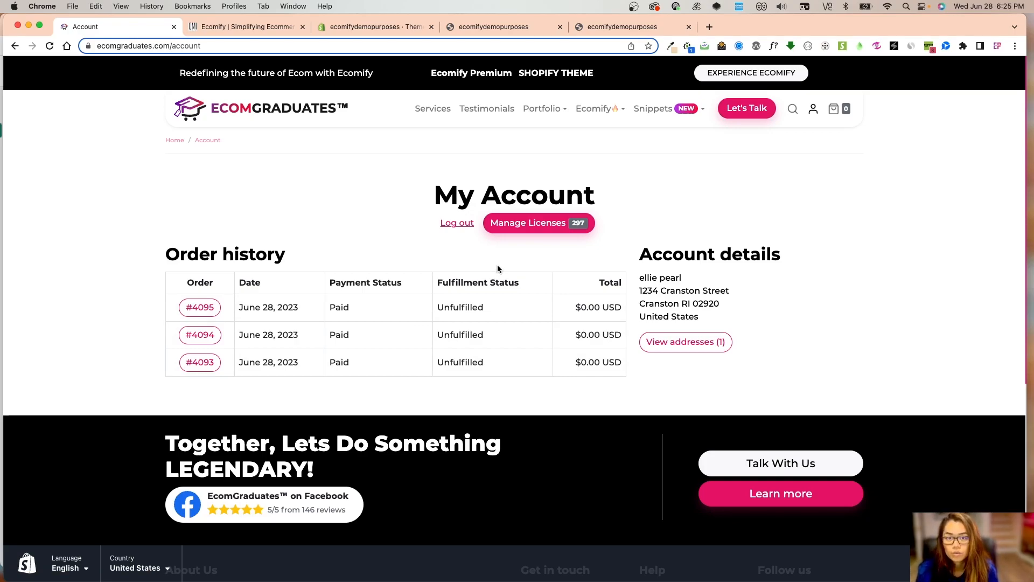
left_click(528, 223)
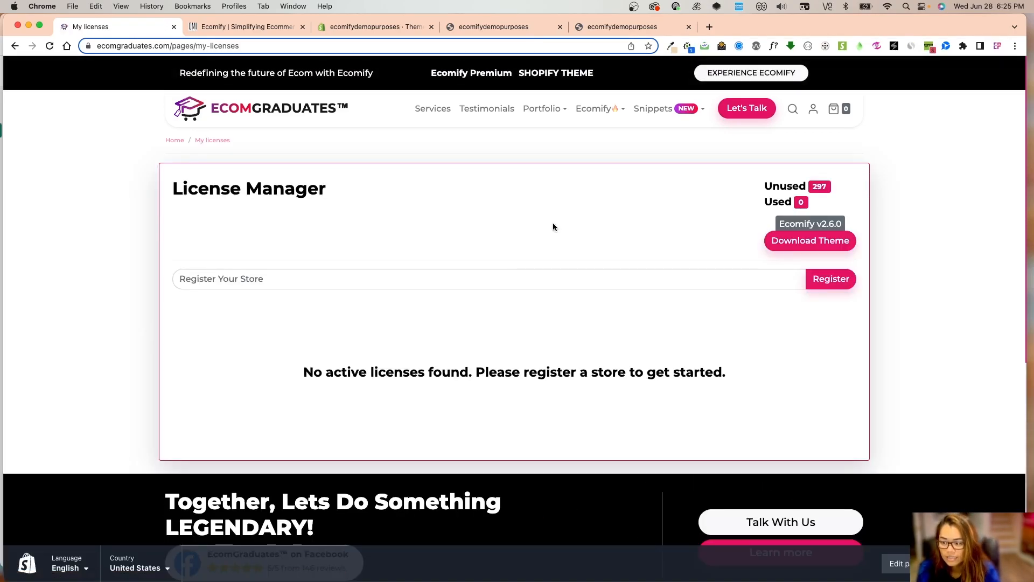
mouse_move(639, 303)
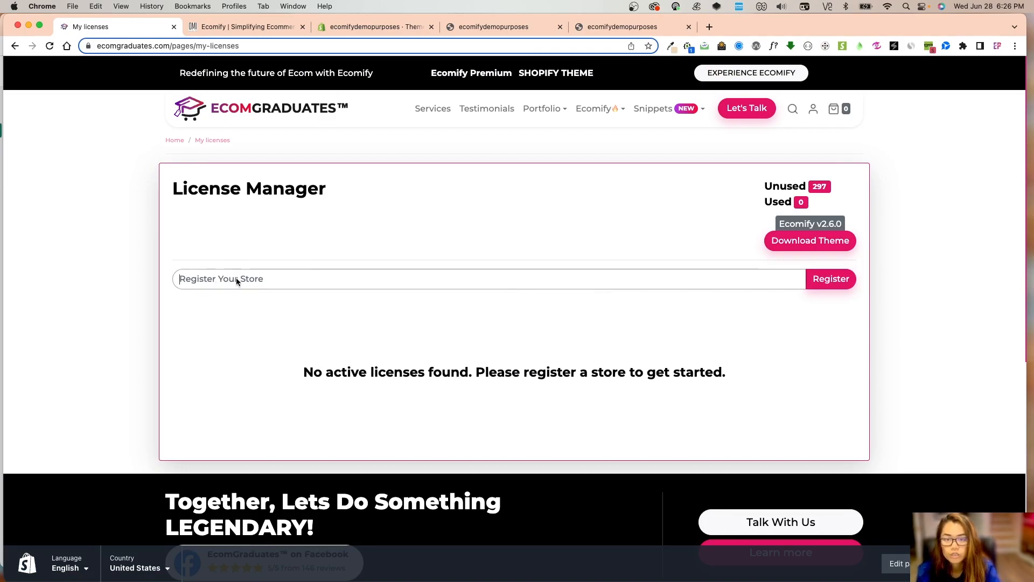
left_click(830, 278)
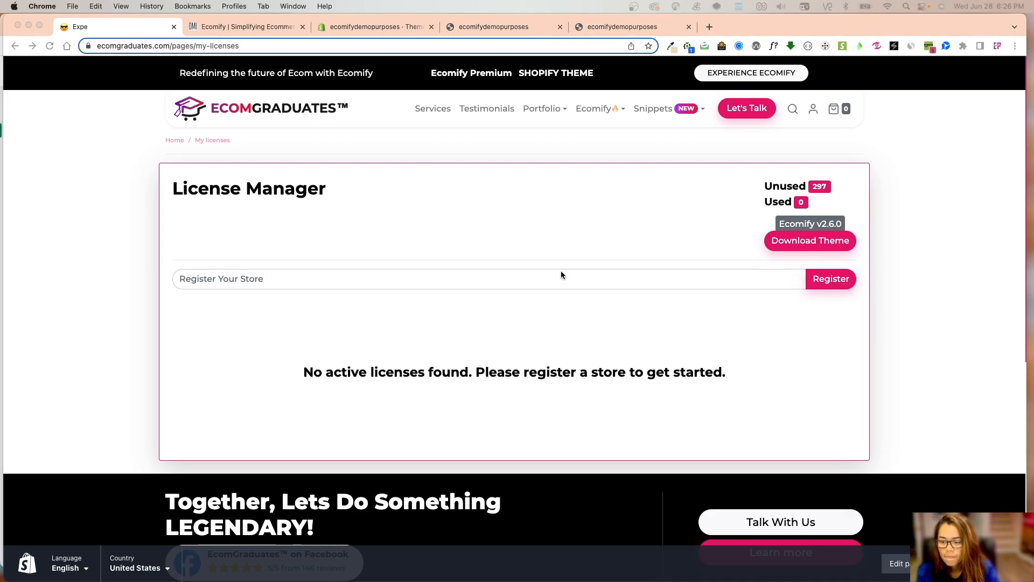
type("https://ecomifydemopurposes.myshopify.com")
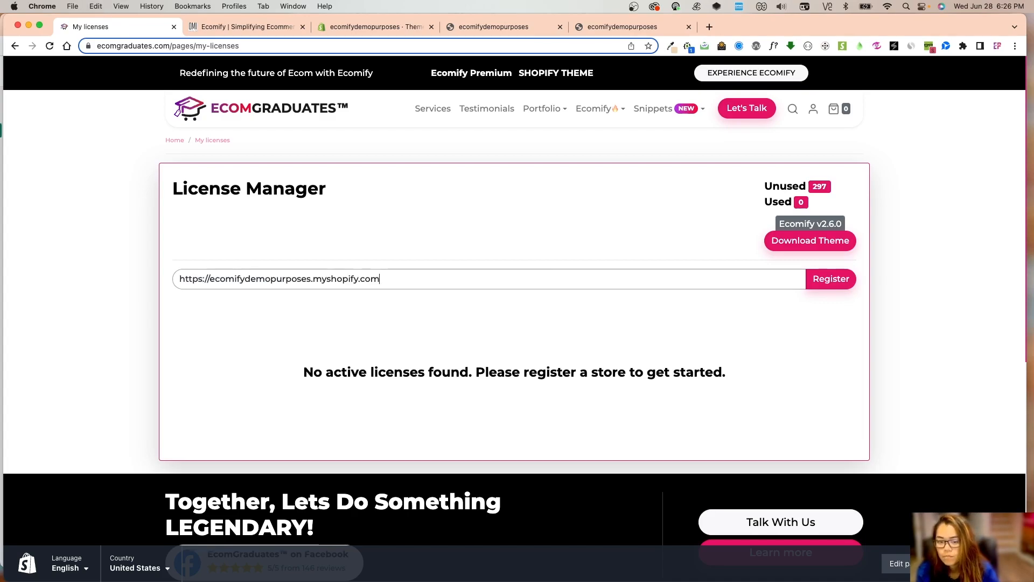
left_click(830, 278)
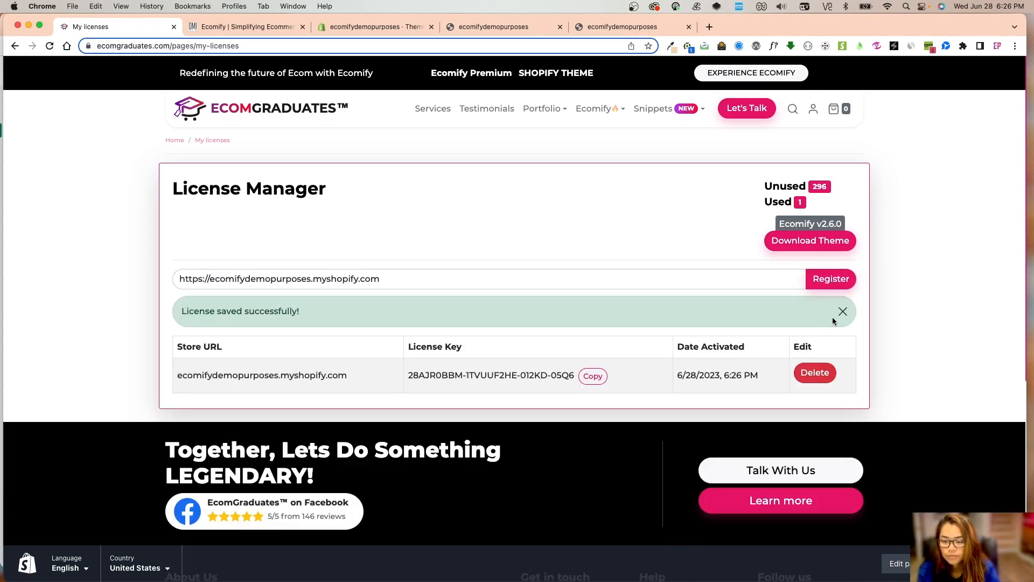
mouse_move(471, 329)
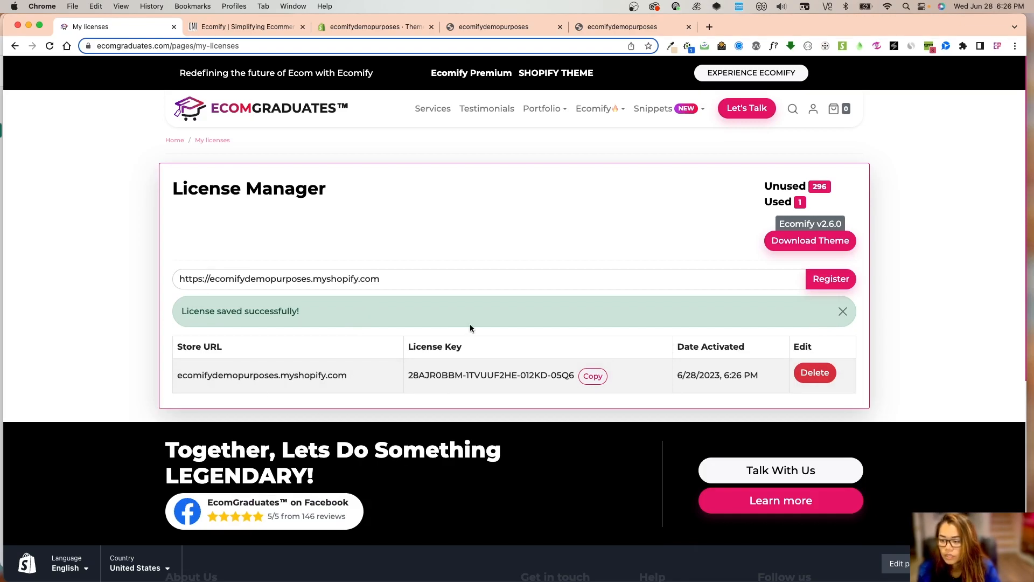
Copy the demo store's license key and dismiss the 'License saved successfully' notice
left_click(592, 375)
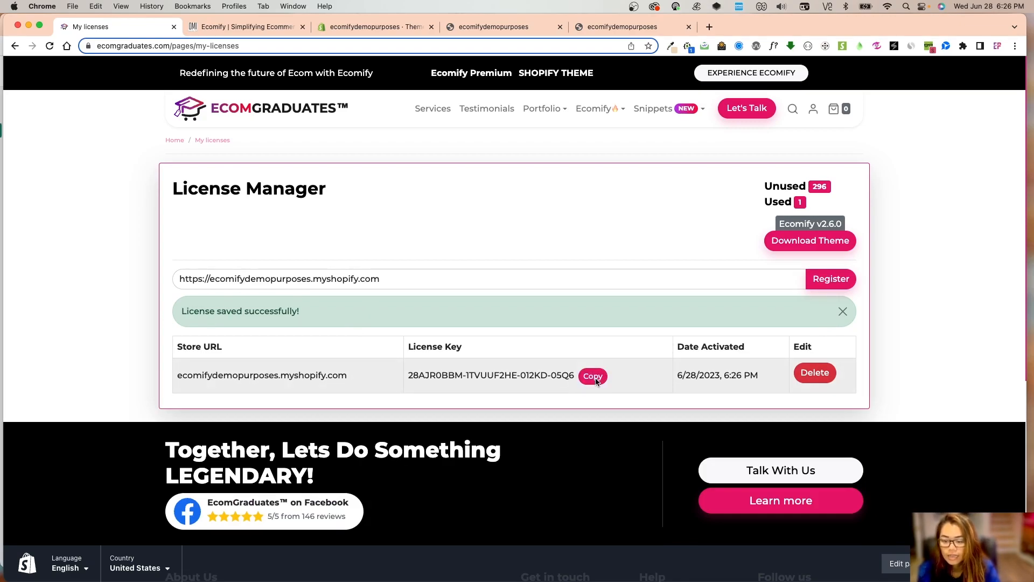
left_click(842, 311)
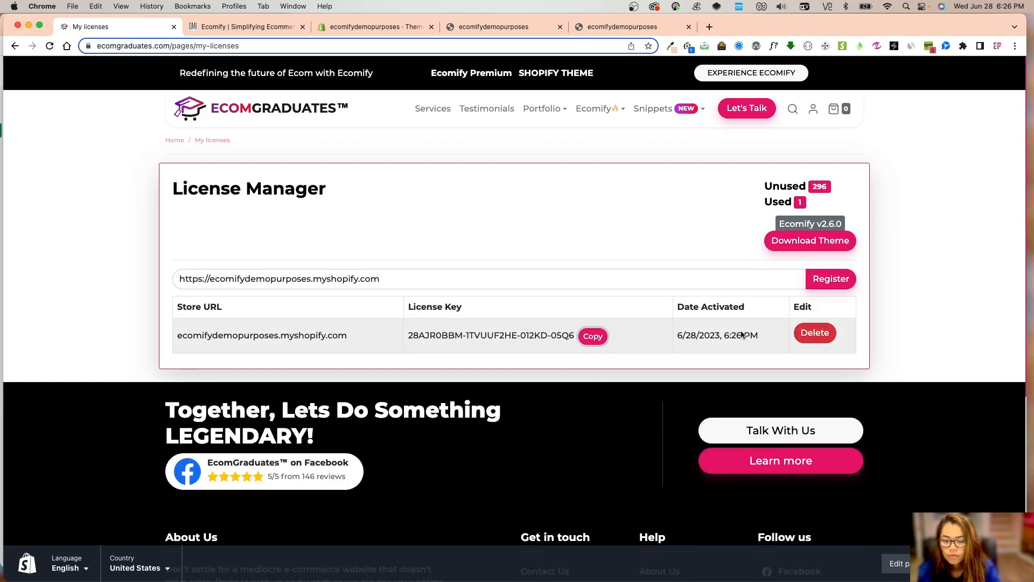
mouse_move(262, 361)
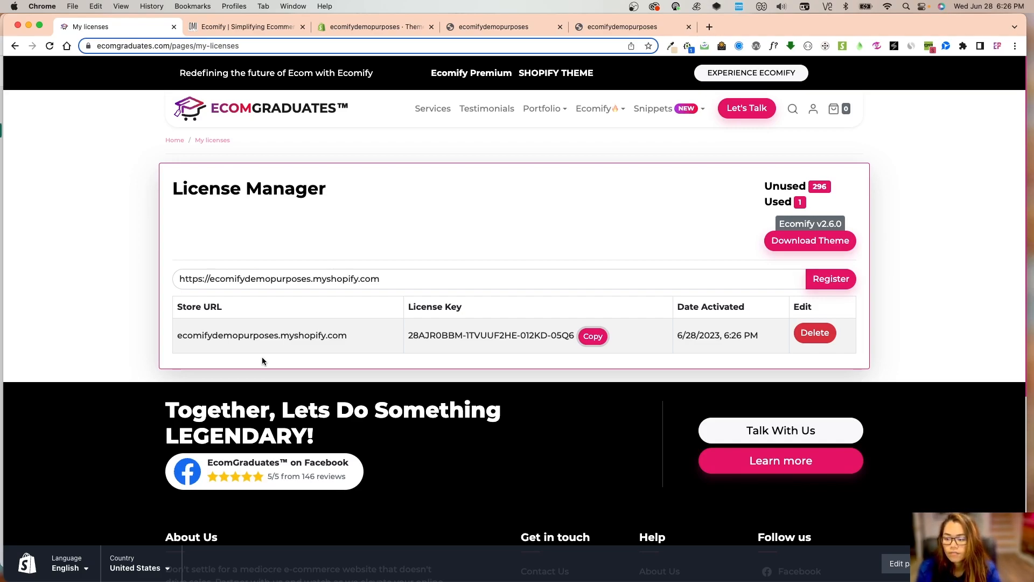
mouse_move(347, 346)
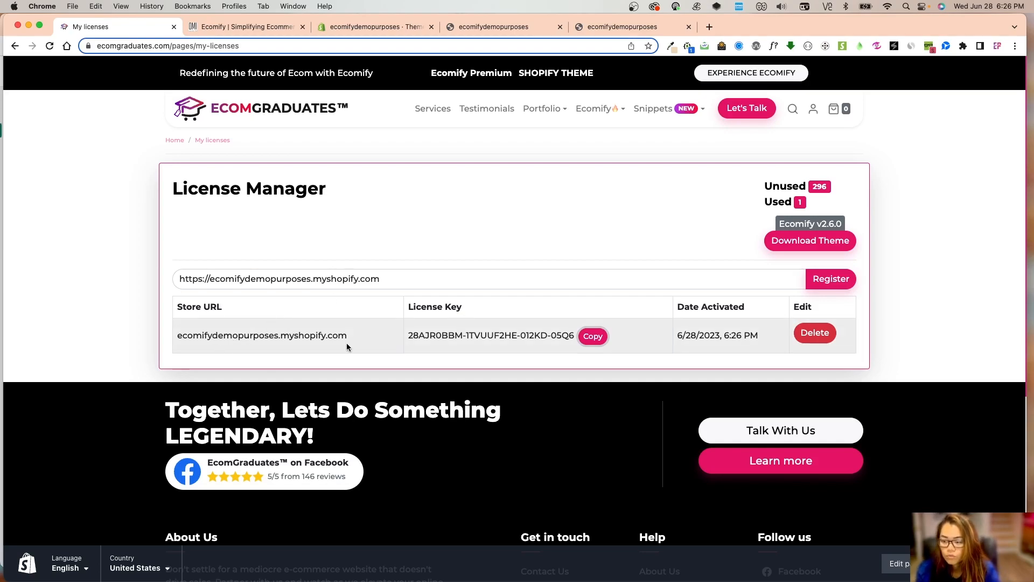
mouse_move(528, 343)
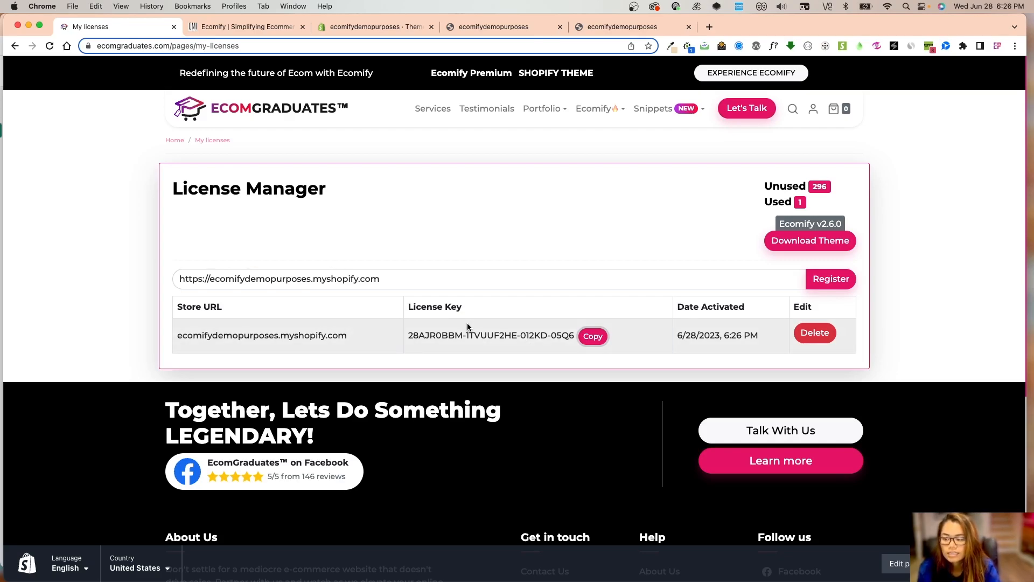
mouse_move(326, 338)
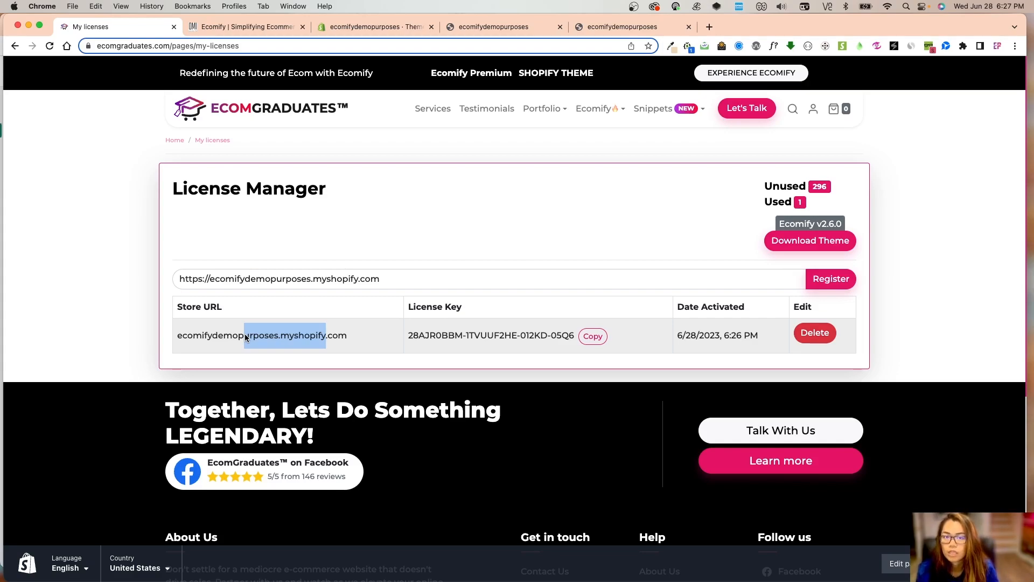
mouse_move(508, 354)
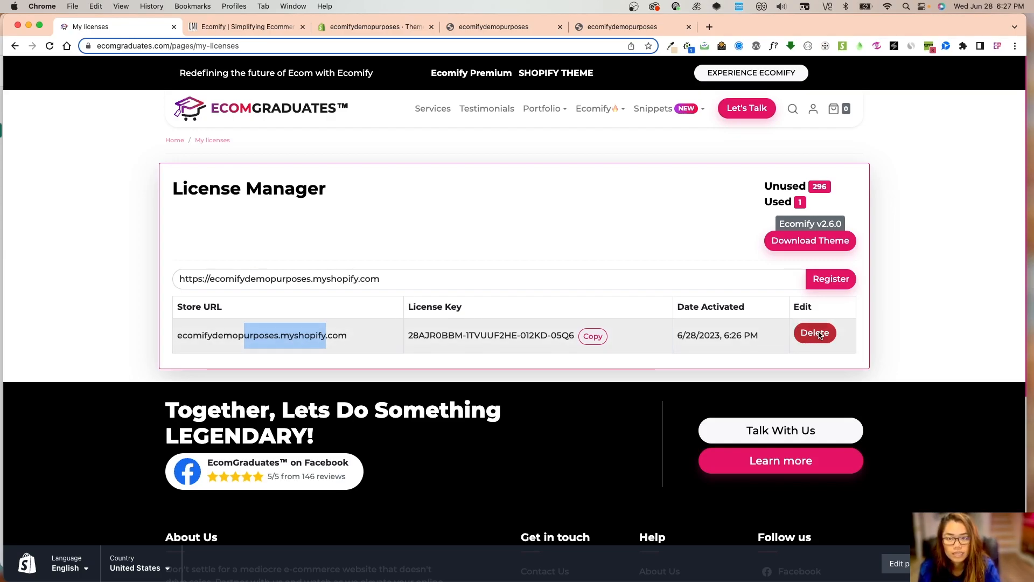
Delete the demo store's license, register the store again, and copy the new key
left_click(814, 333)
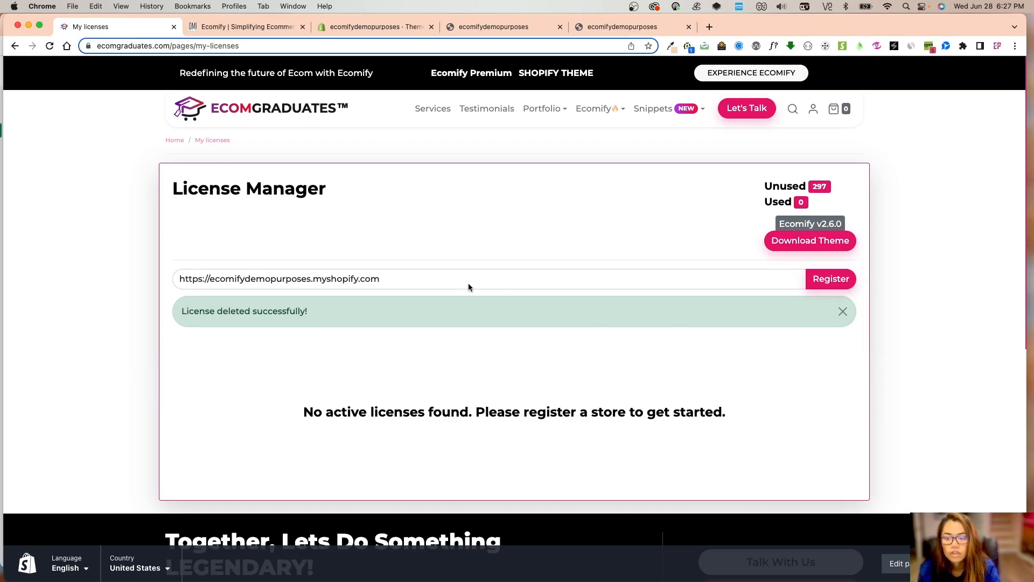
mouse_move(807, 201)
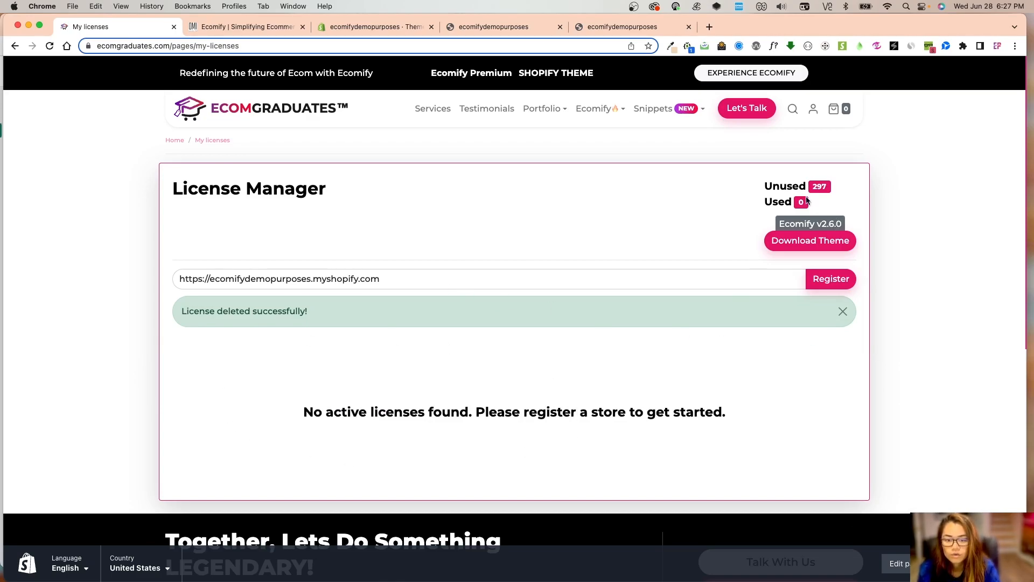
left_click(843, 311)
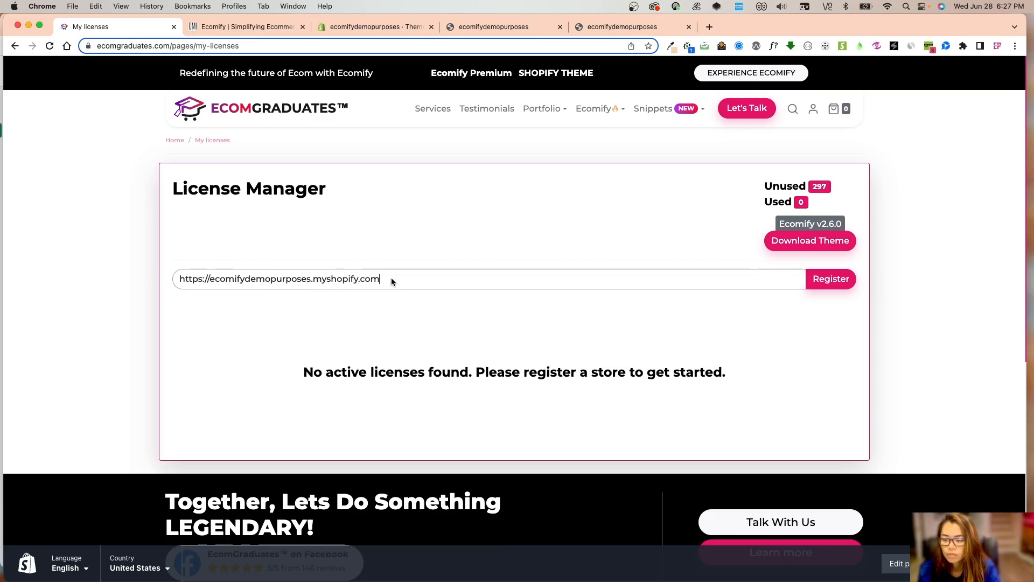
mouse_move(267, 267)
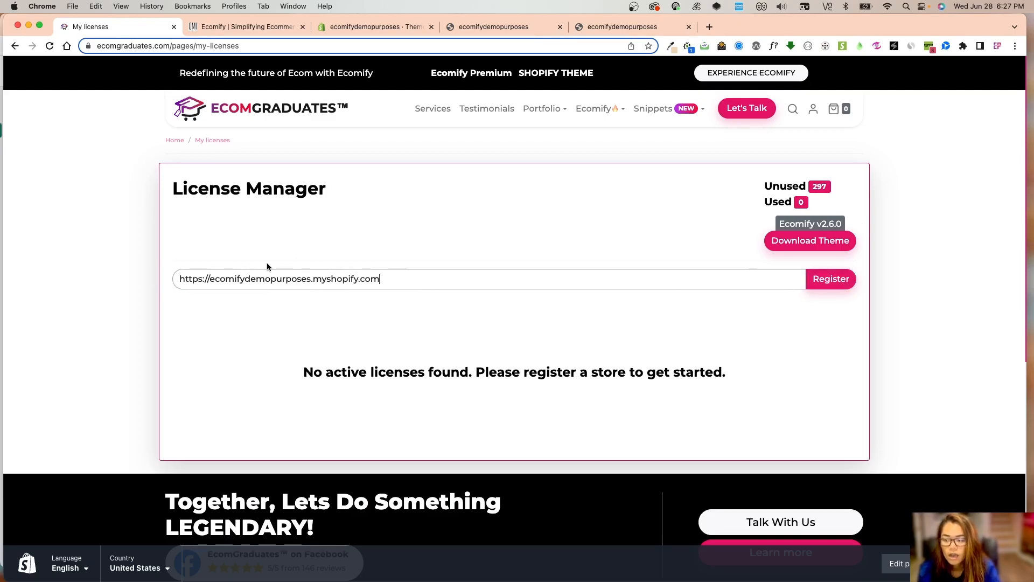
left_click(831, 279)
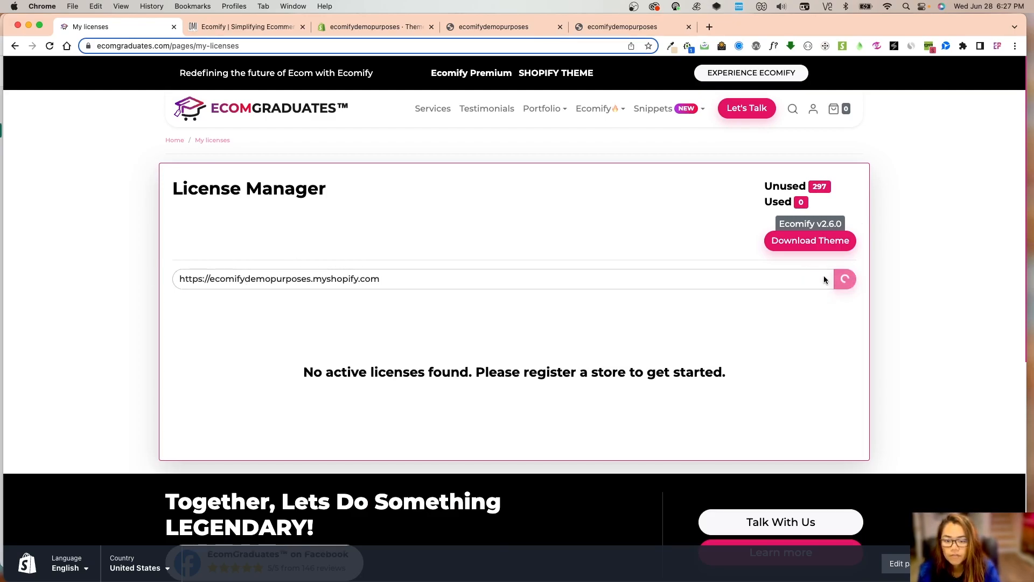
left_click(845, 278)
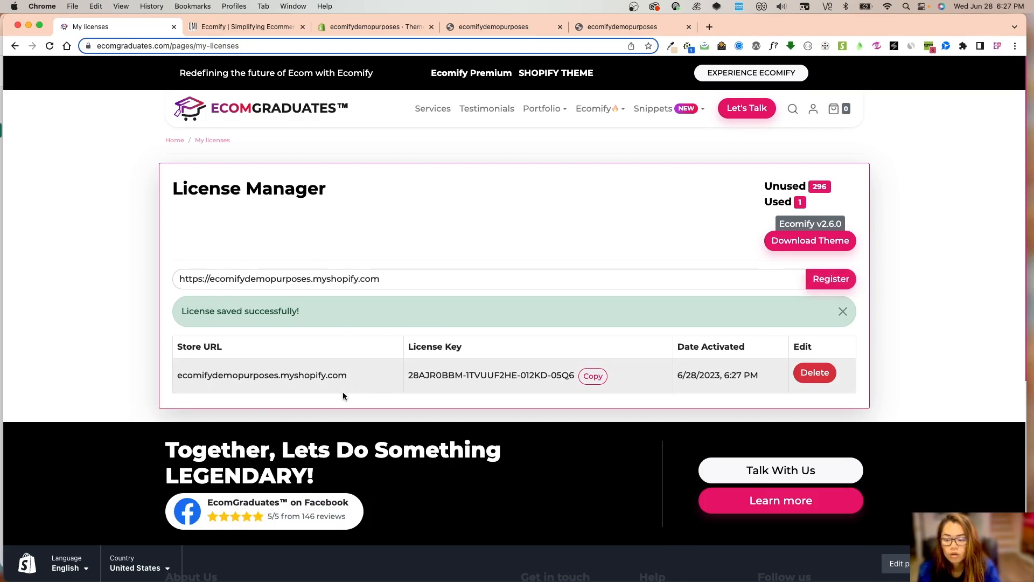
mouse_move(591, 376)
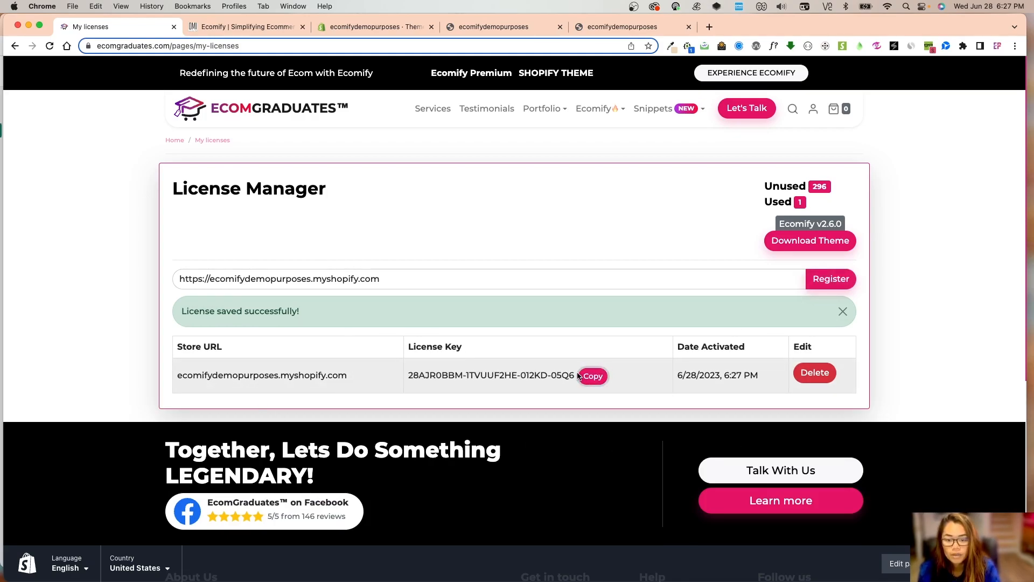
left_click(843, 310)
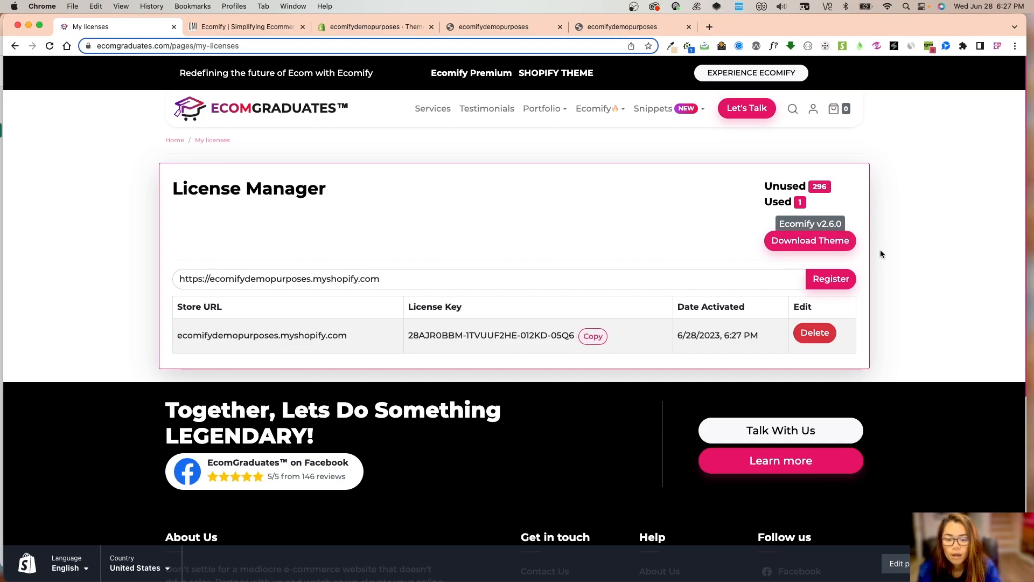
Download the Ecomify v2.6.0 theme for ecomifydemopurposes.myshopify.com under Registered Stores
left_click(809, 240)
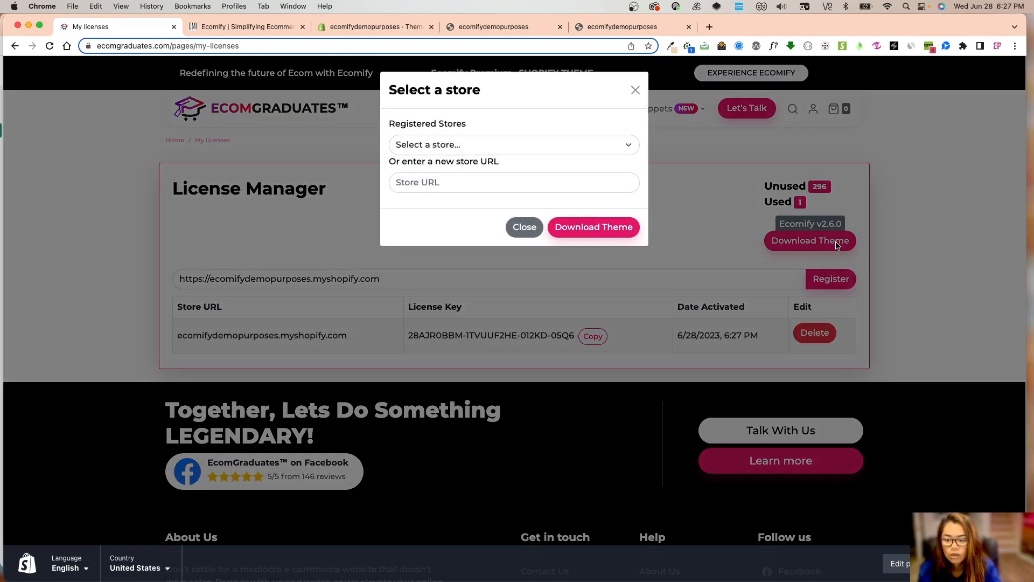
left_click(514, 145)
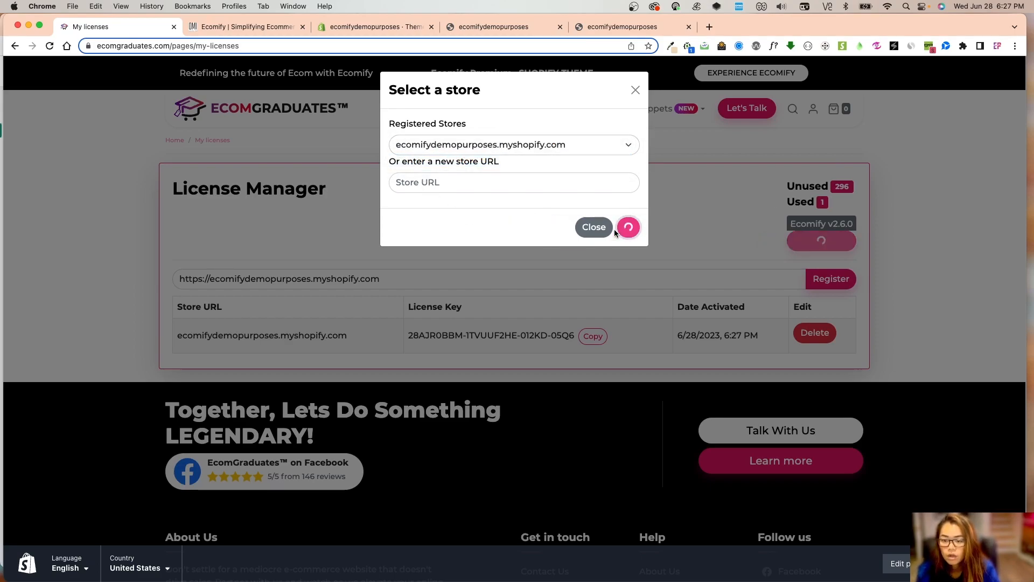
left_click(627, 227)
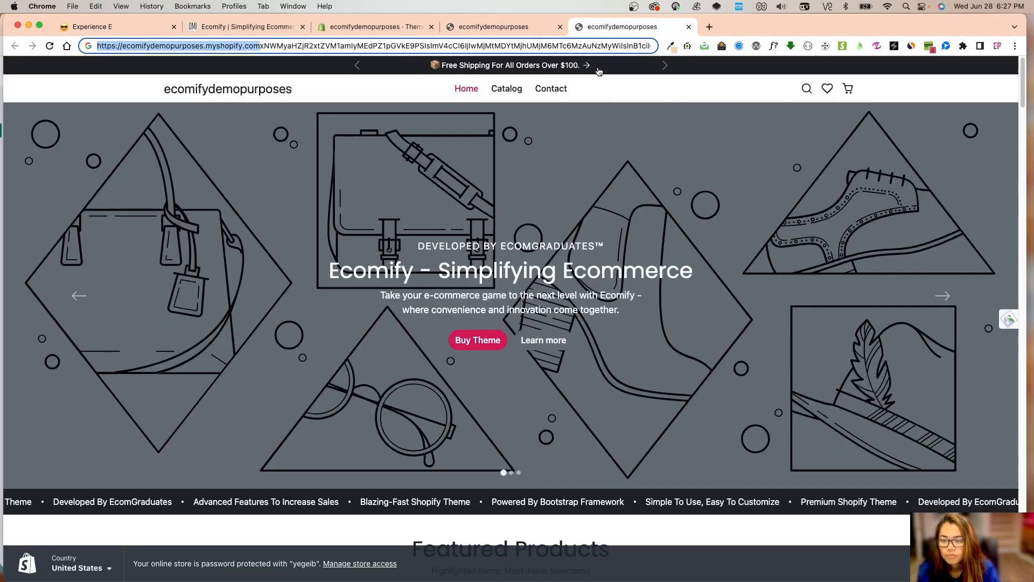
Upload ecomify-theme-2.6.0v.zip as a new theme and close the duplicate store tabs
left_click(375, 26)
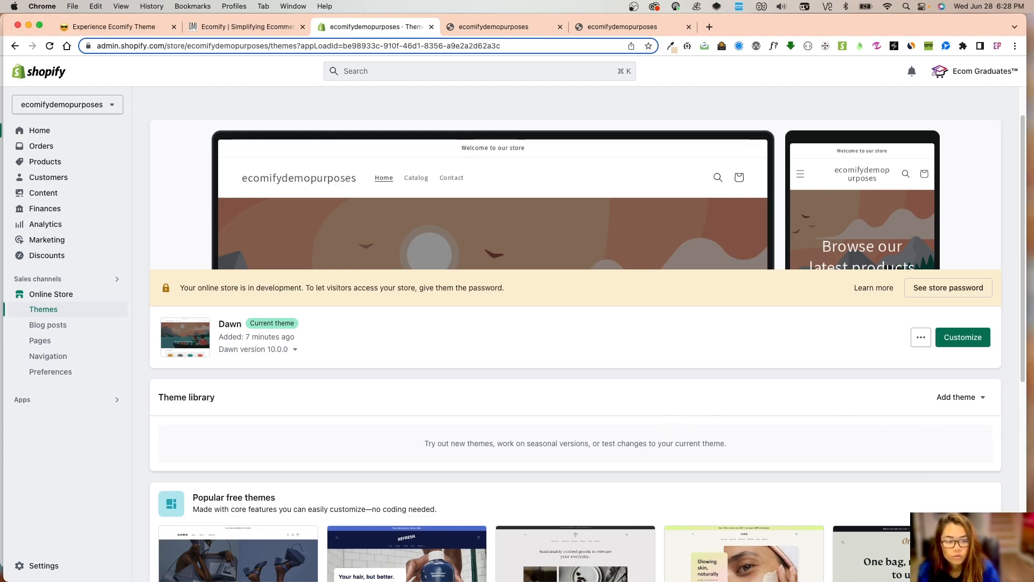
mouse_move(725, 338)
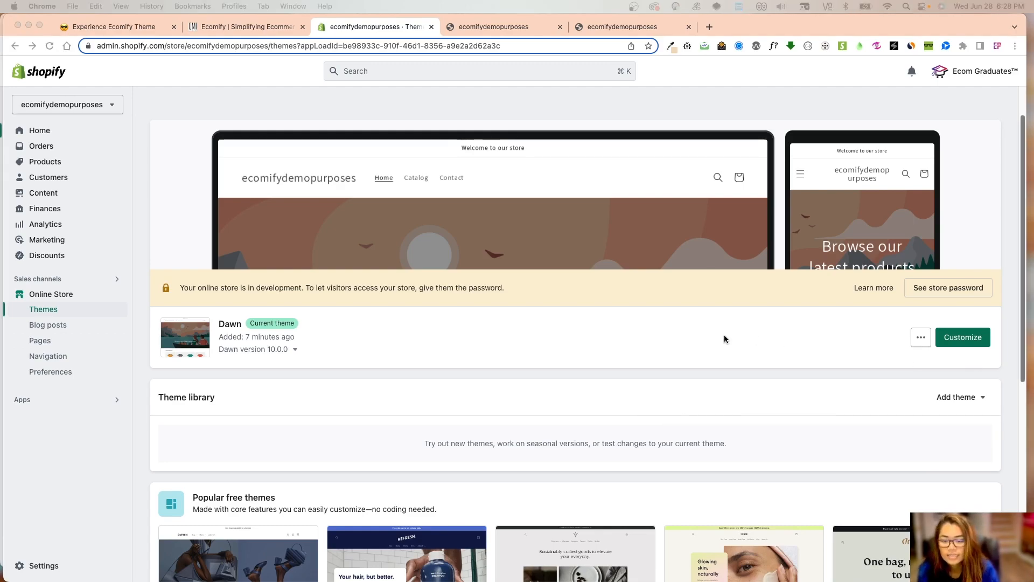
left_click(955, 397)
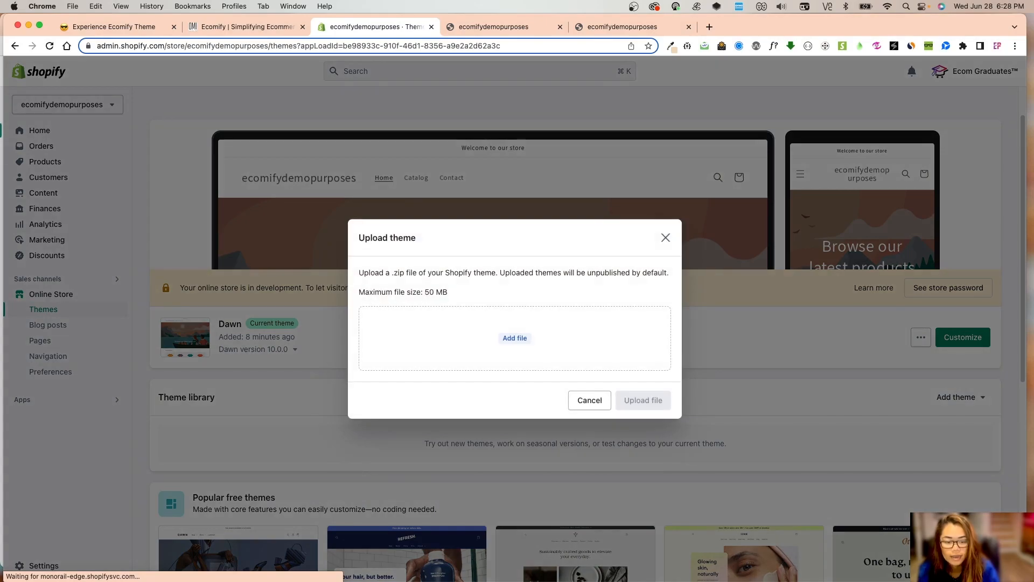
left_click(514, 338)
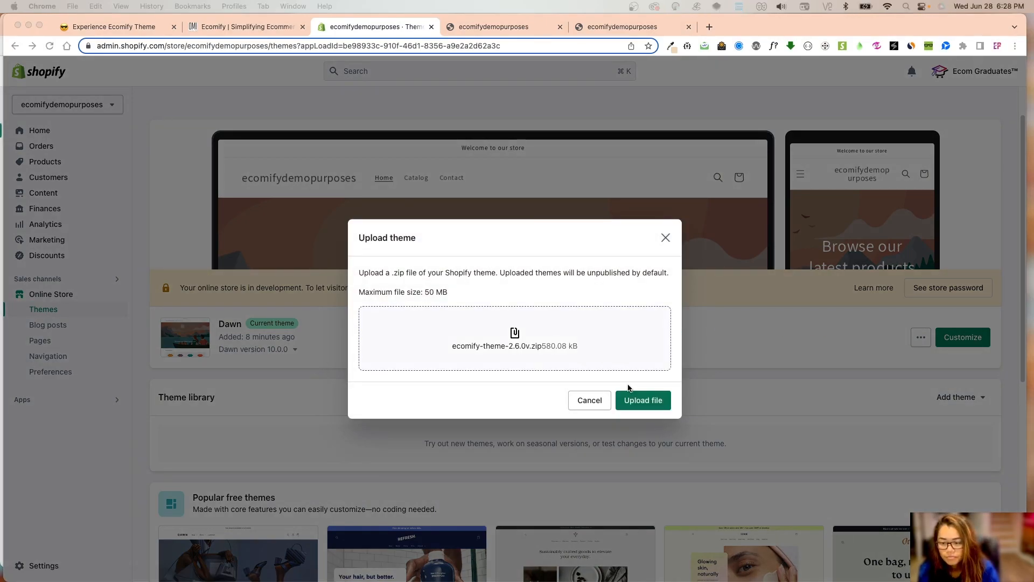
left_click(642, 400)
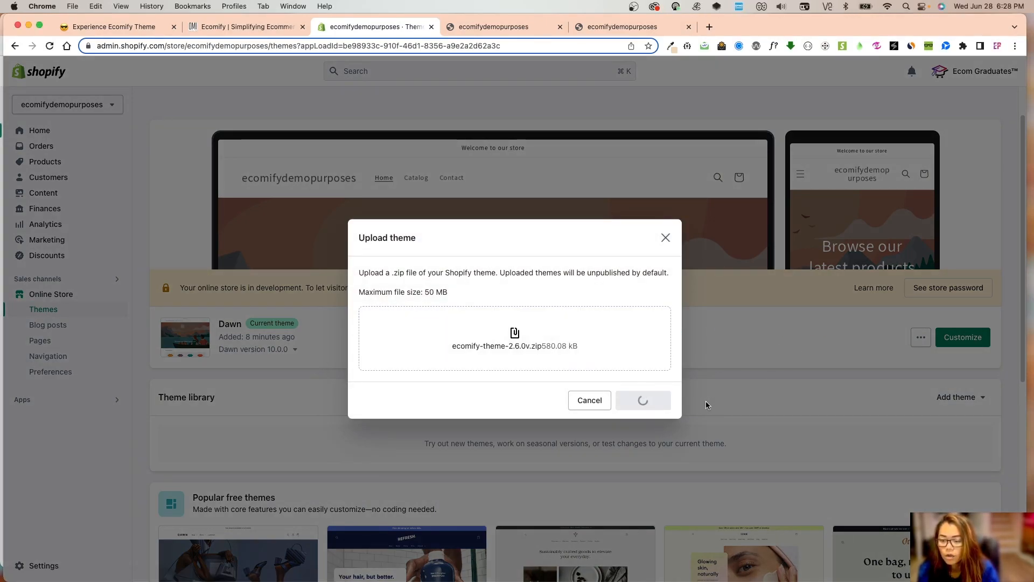
left_click(642, 400)
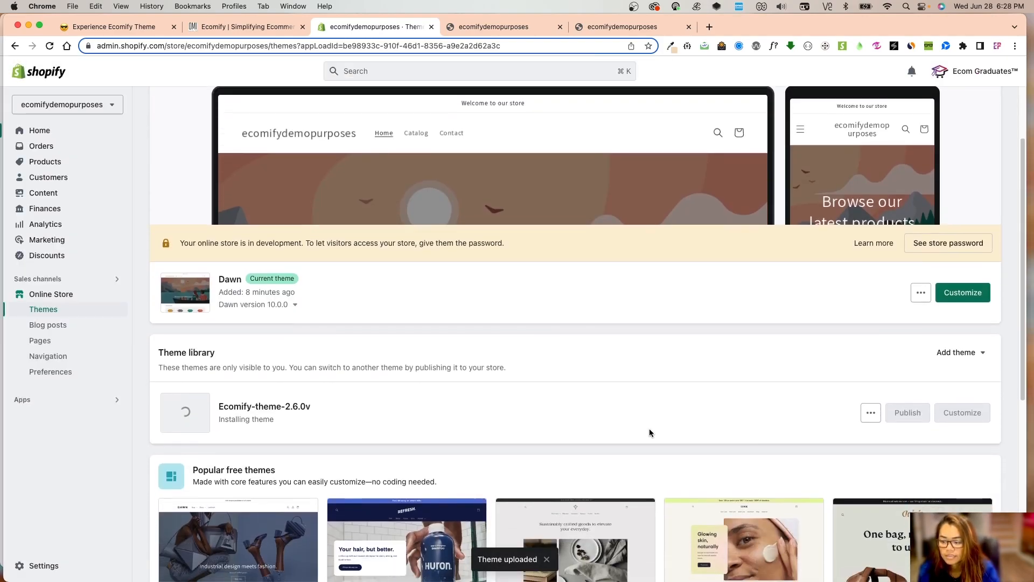
scroll("down", 3)
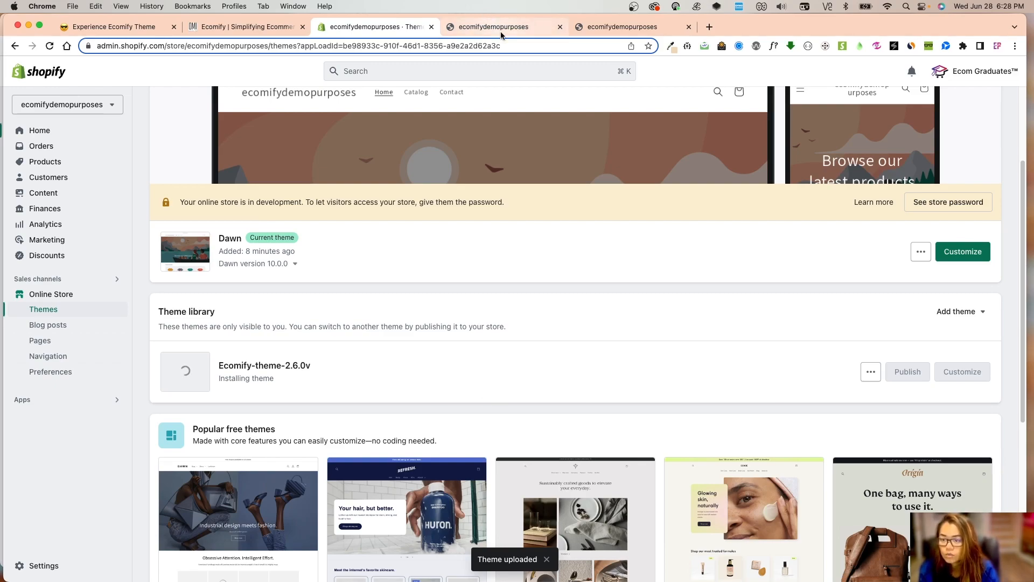
left_click(560, 27)
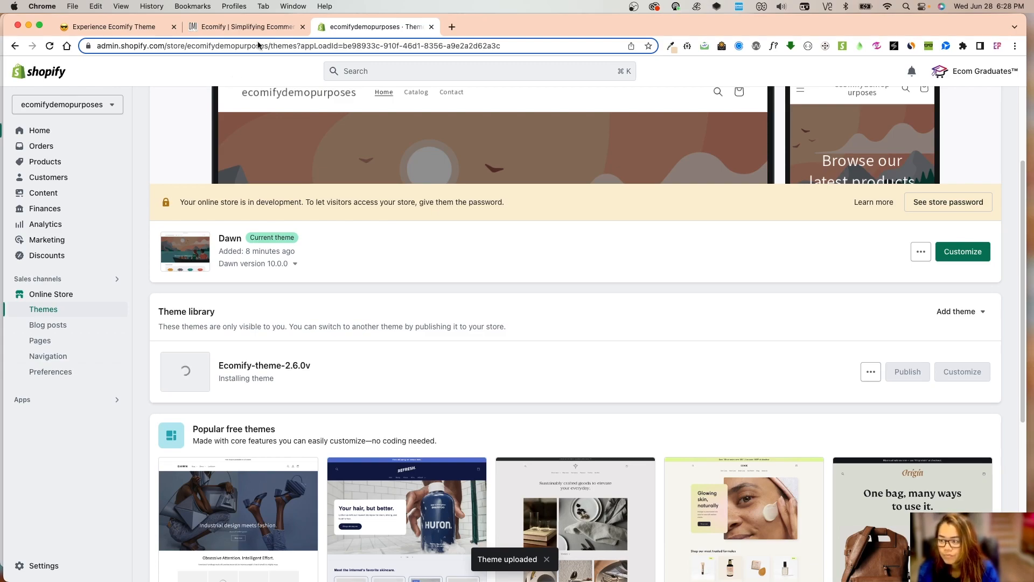
mouse_move(665, 130)
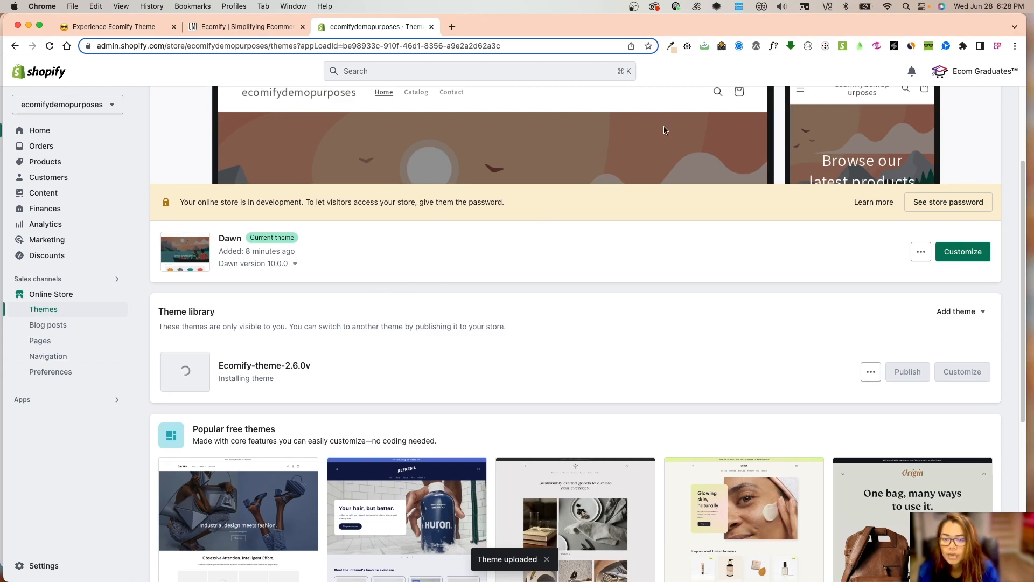
mouse_move(807, 95)
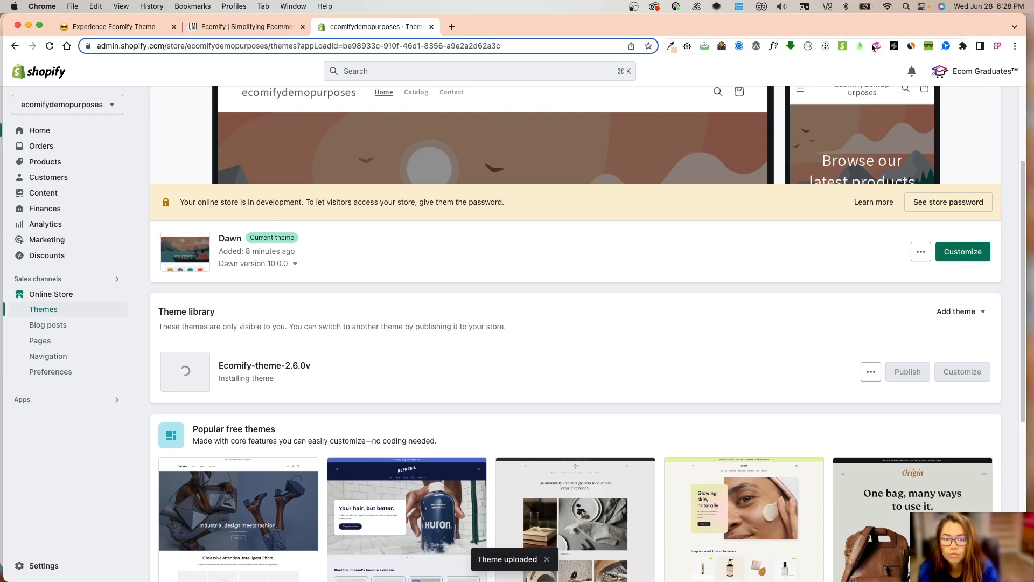
left_click(877, 45)
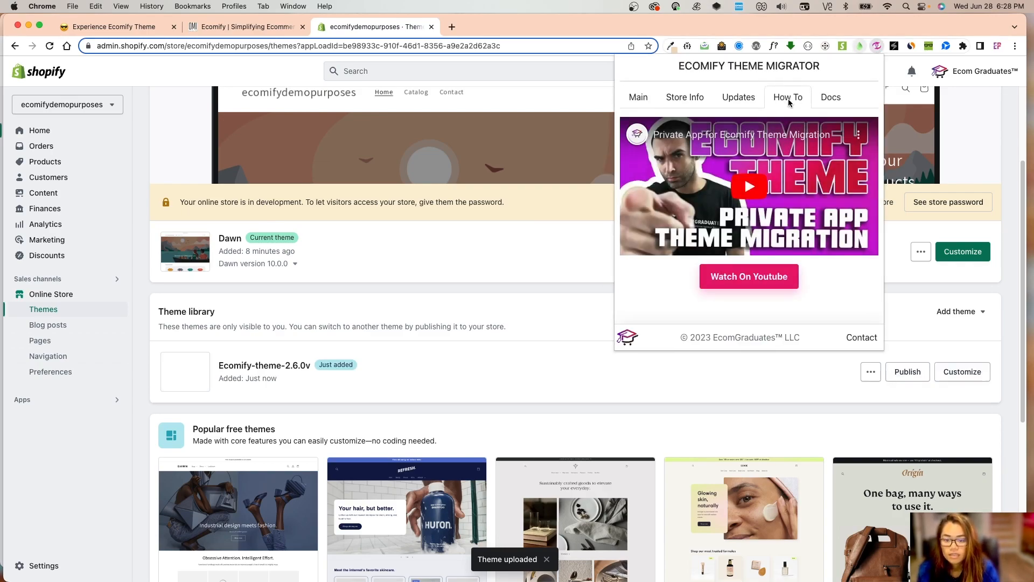
left_click(738, 97)
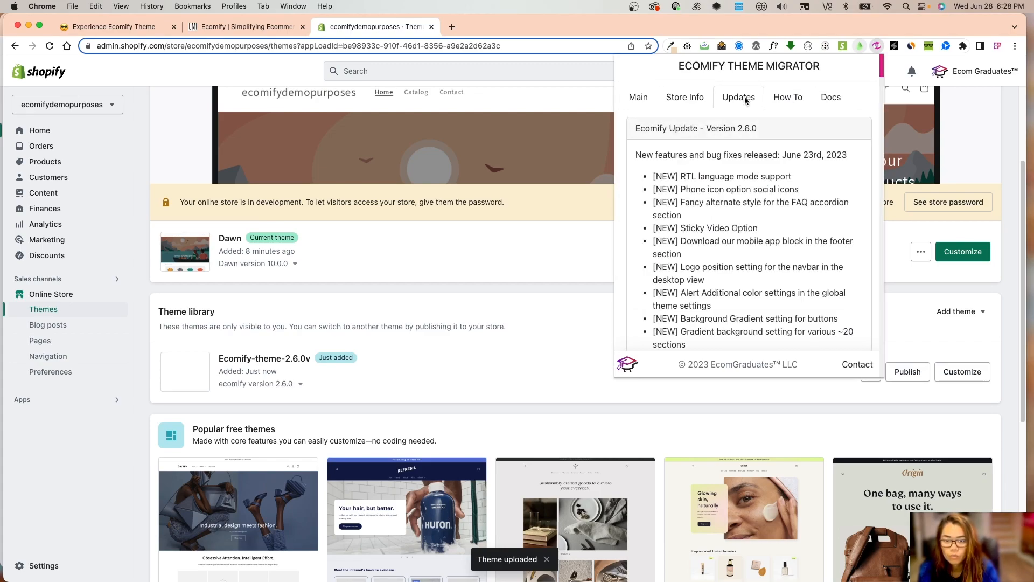
left_click(787, 97)
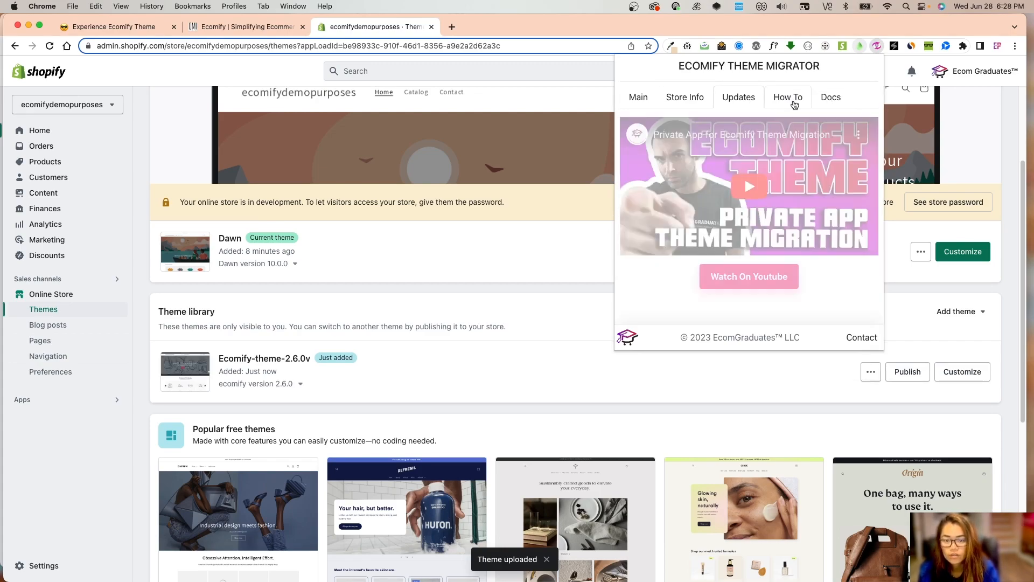
left_click(831, 97)
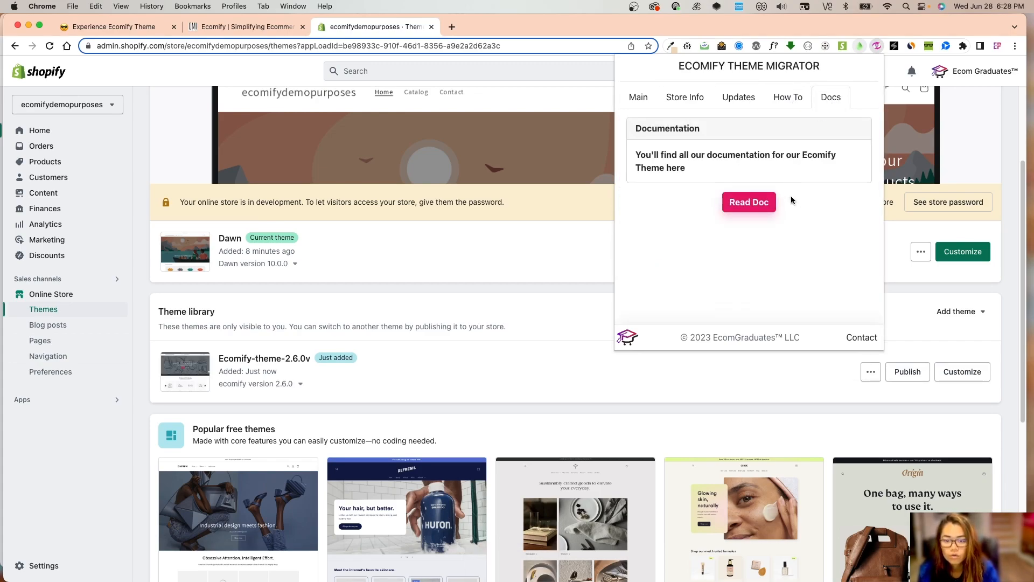
mouse_move(729, 127)
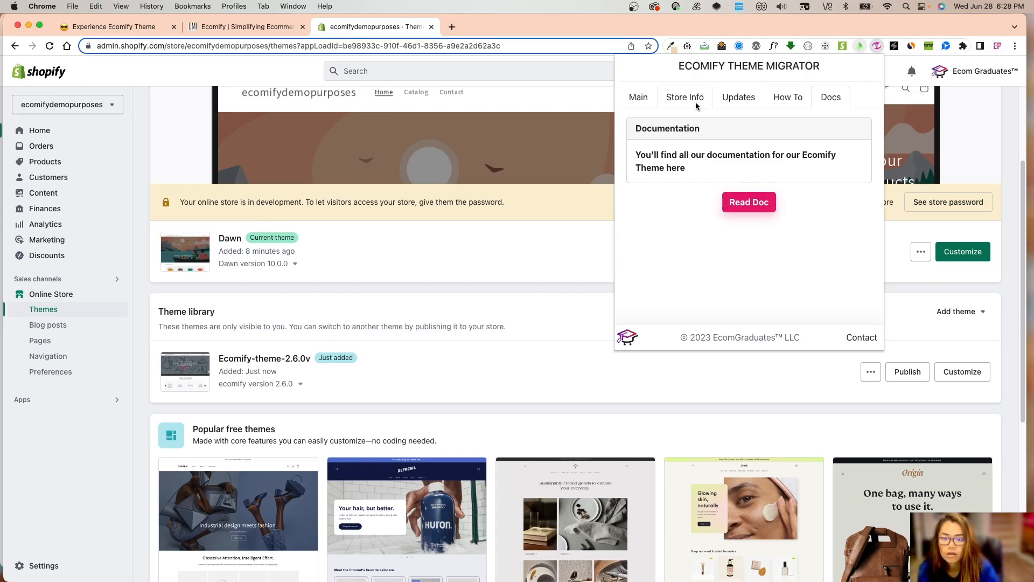
mouse_move(678, 229)
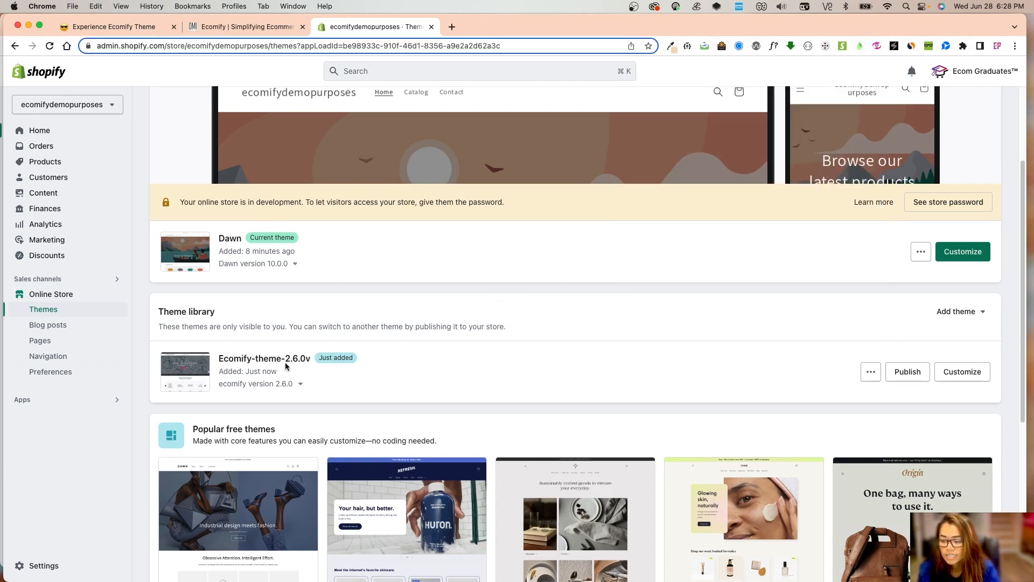
Publish Ecomify-theme-2.6.0v, cancelling once before confirming it replaces Dawn
left_click(907, 371)
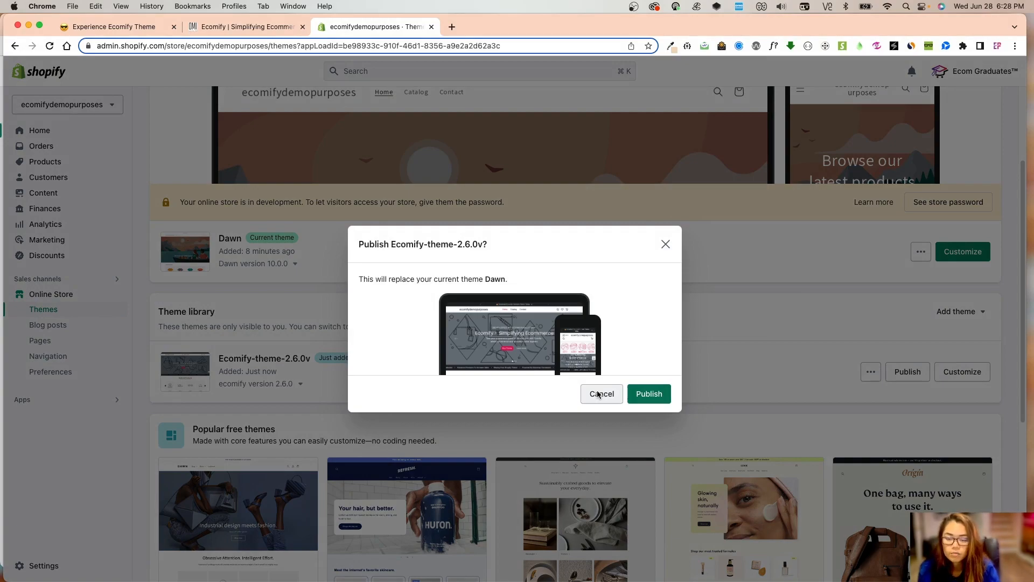
left_click(601, 393)
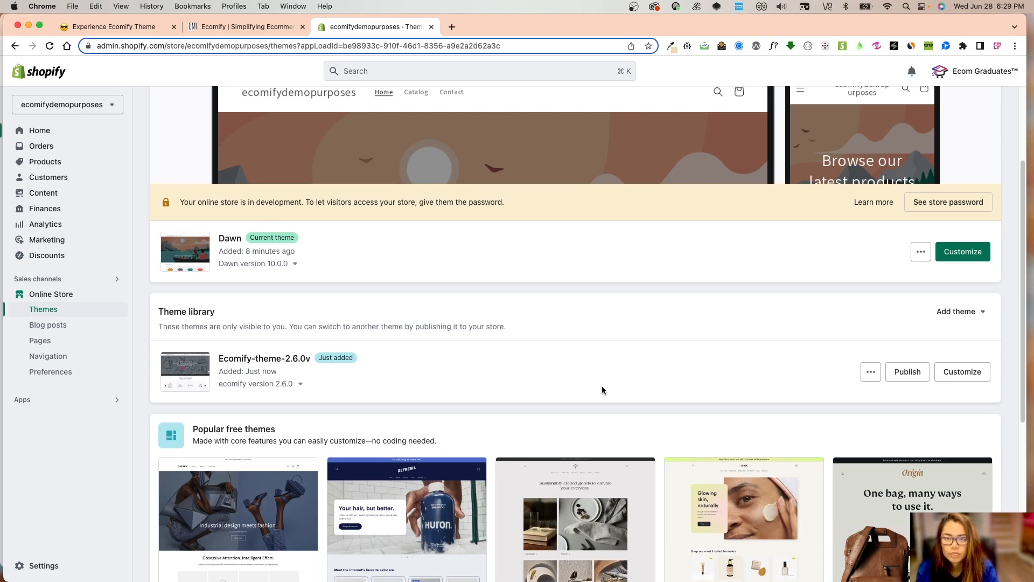
mouse_move(682, 388)
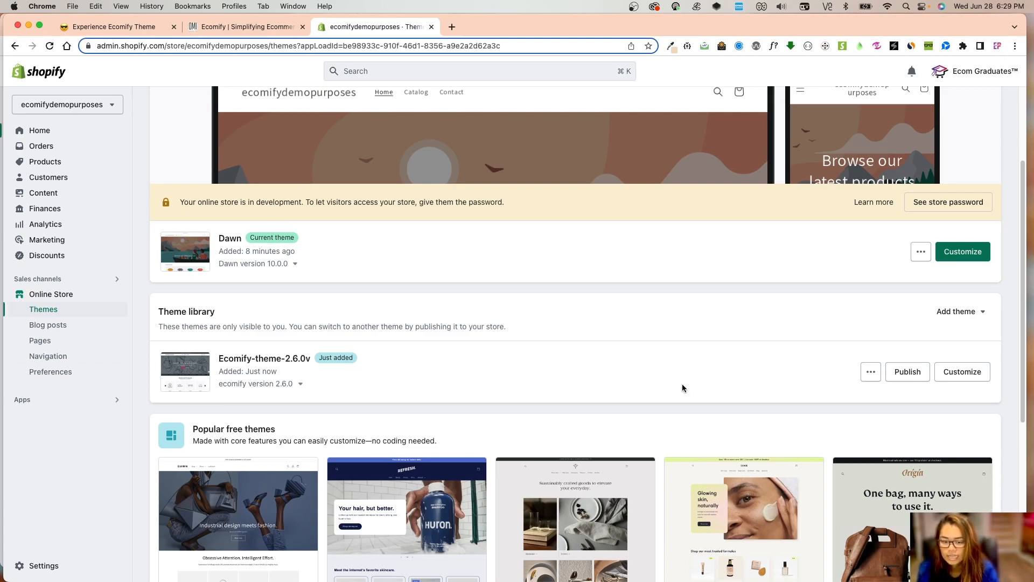
left_click(907, 372)
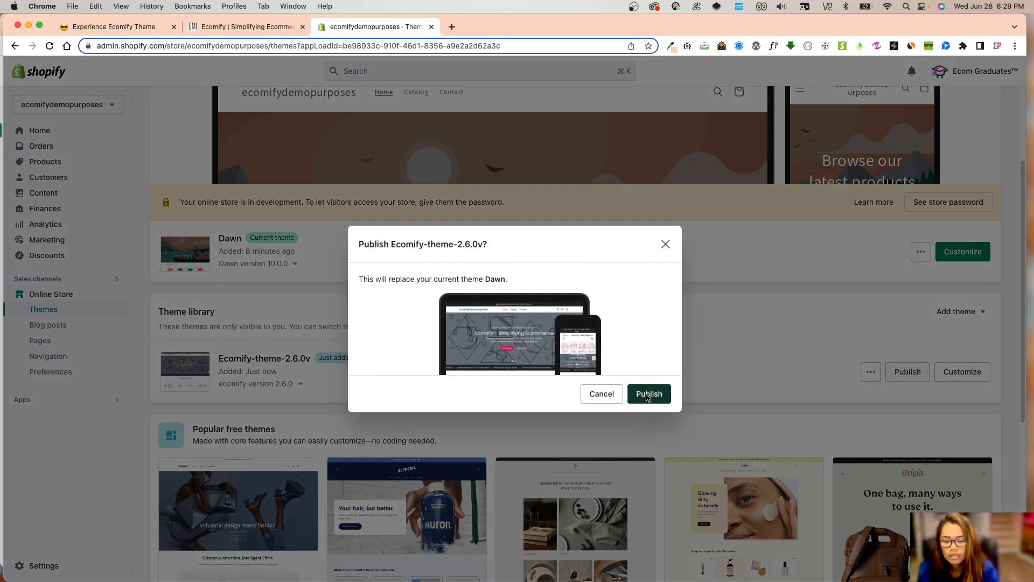
left_click(649, 394)
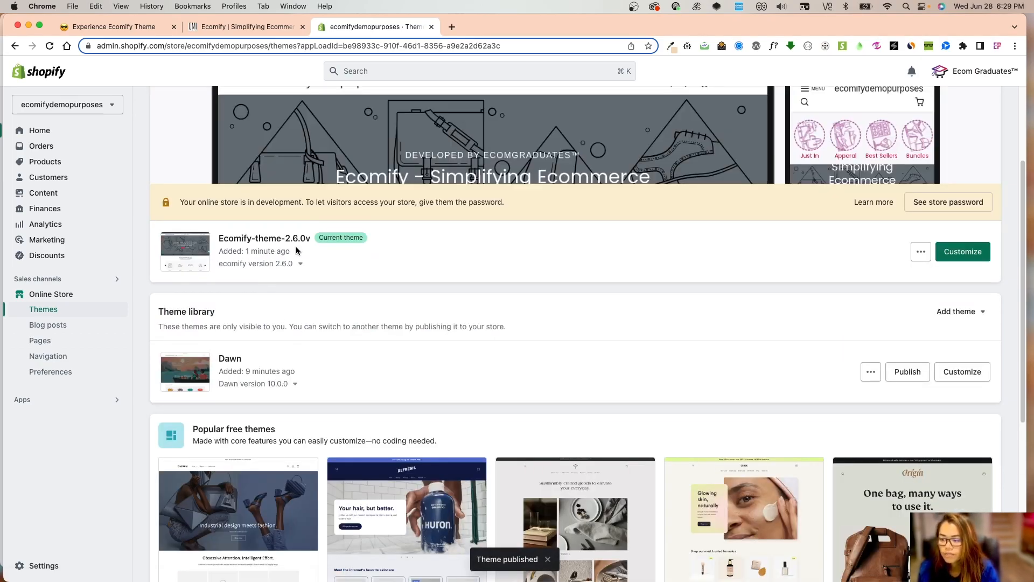
Open Ecomify's theme editor, show Theme settings and expand the LICENSE section
left_click(920, 252)
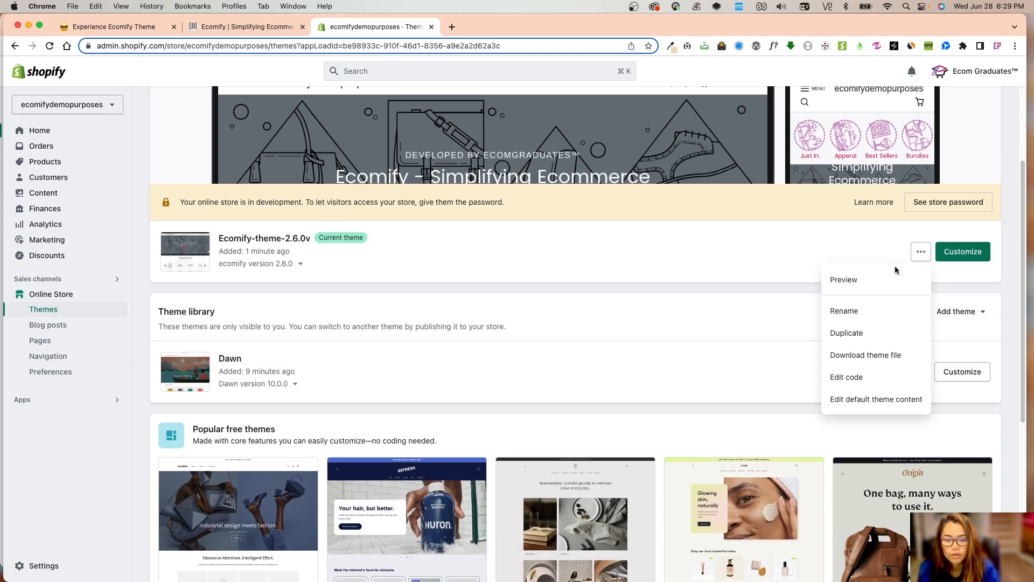
left_click(962, 252)
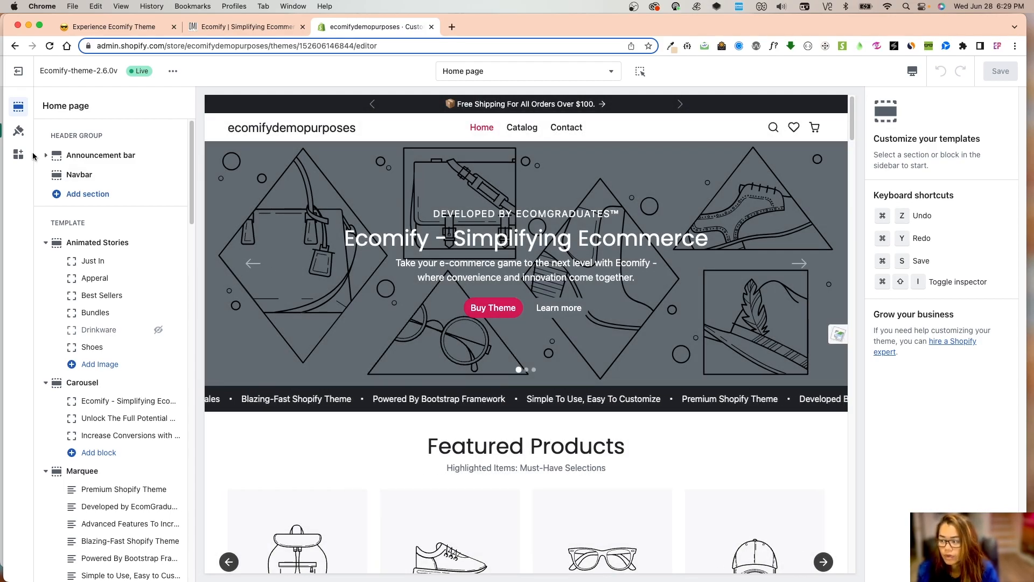
left_click(19, 130)
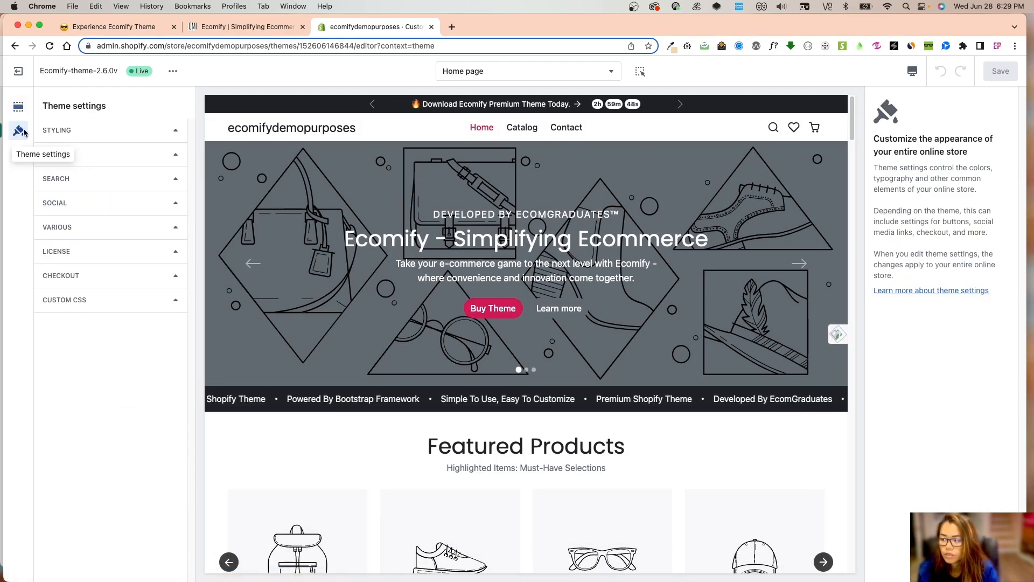
left_click(56, 250)
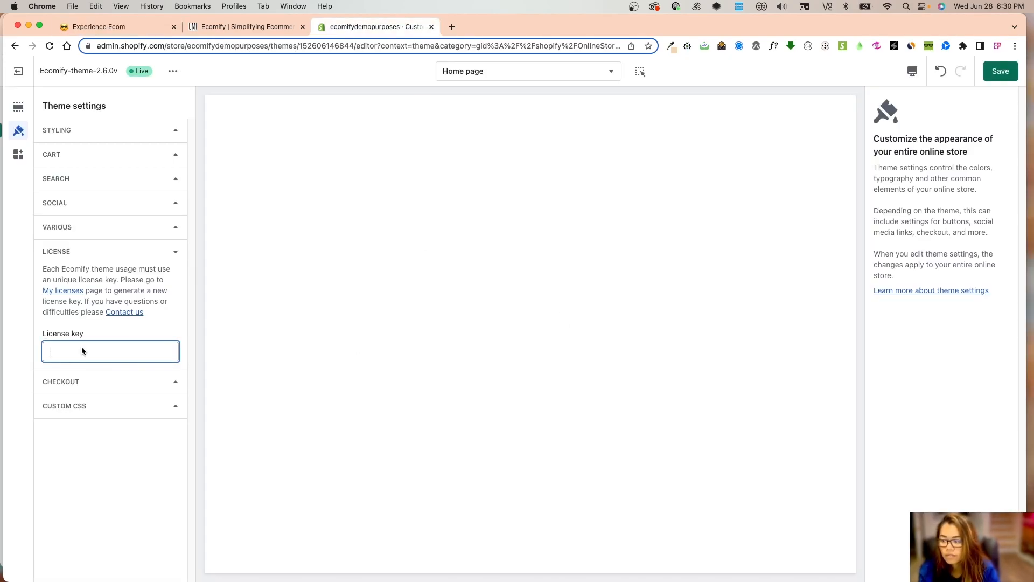
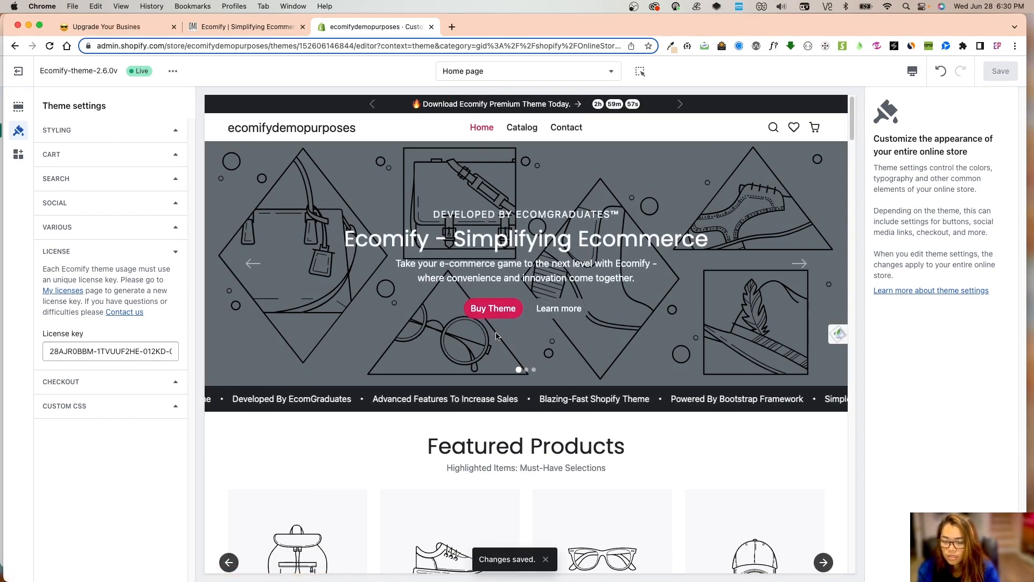
scroll("down", 3)
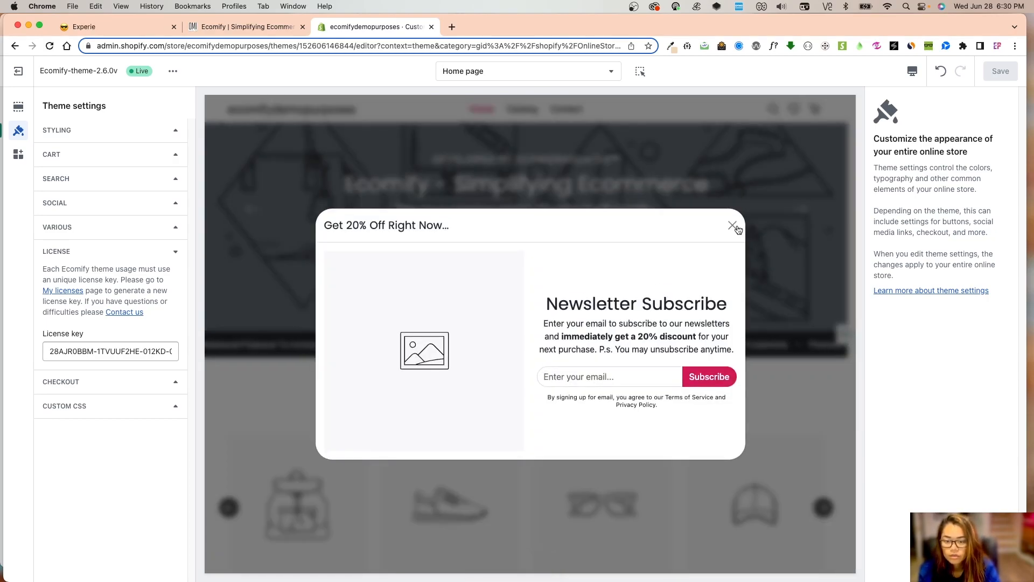
left_click(731, 225)
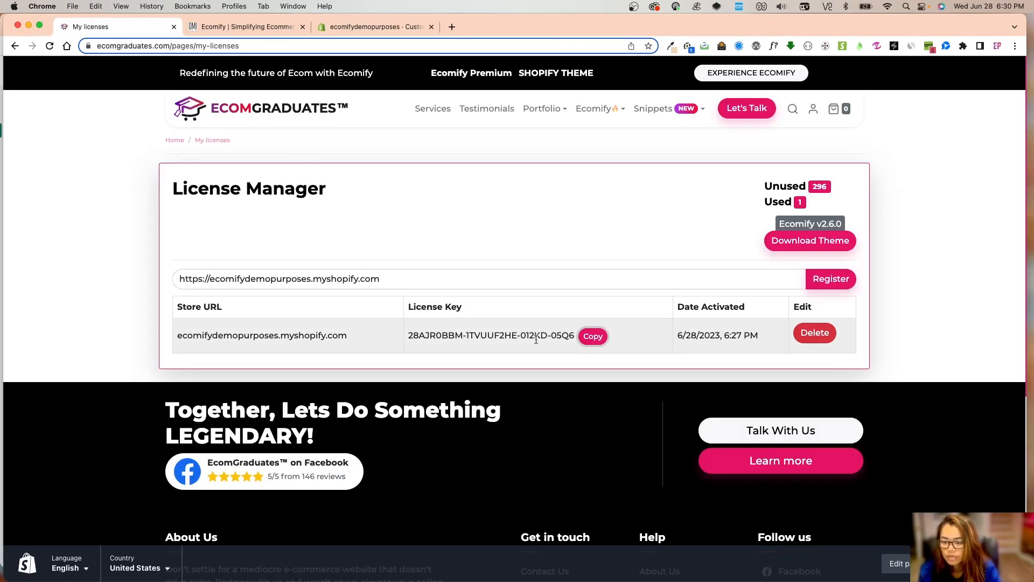
Switch back to the Shopify theme editor tab and close the newsletter popup
left_click(244, 27)
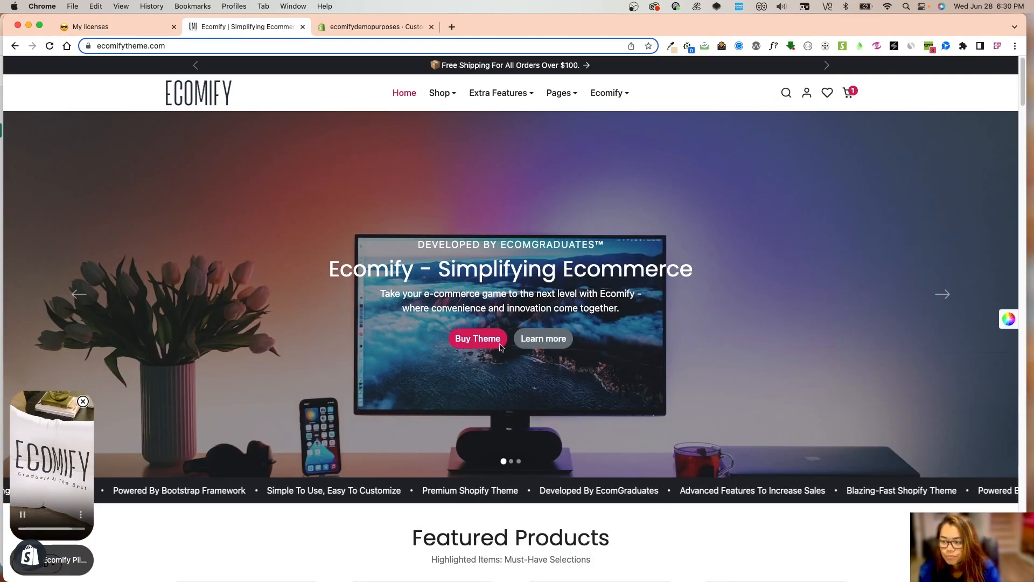
left_click(375, 26)
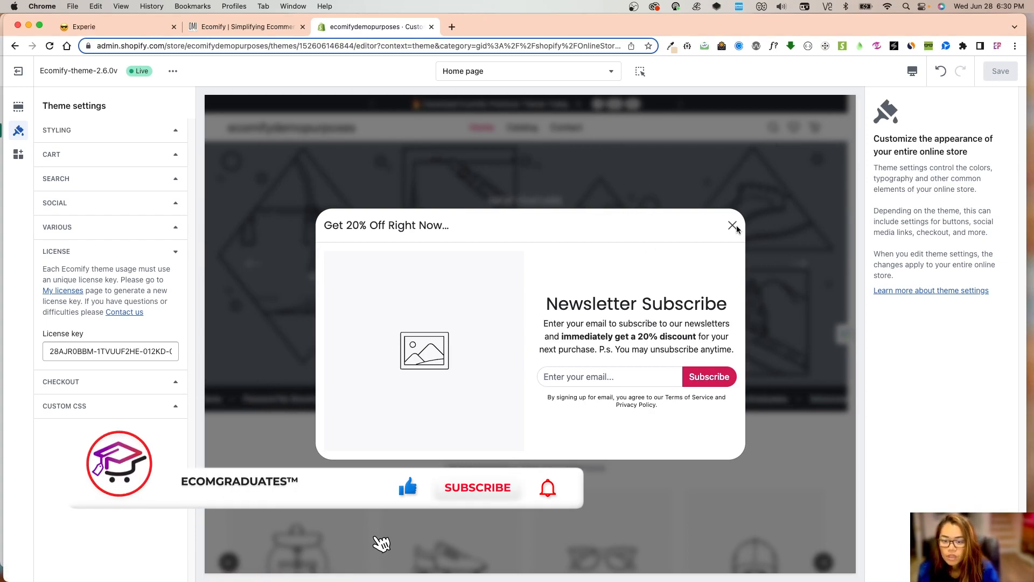
left_click(731, 225)
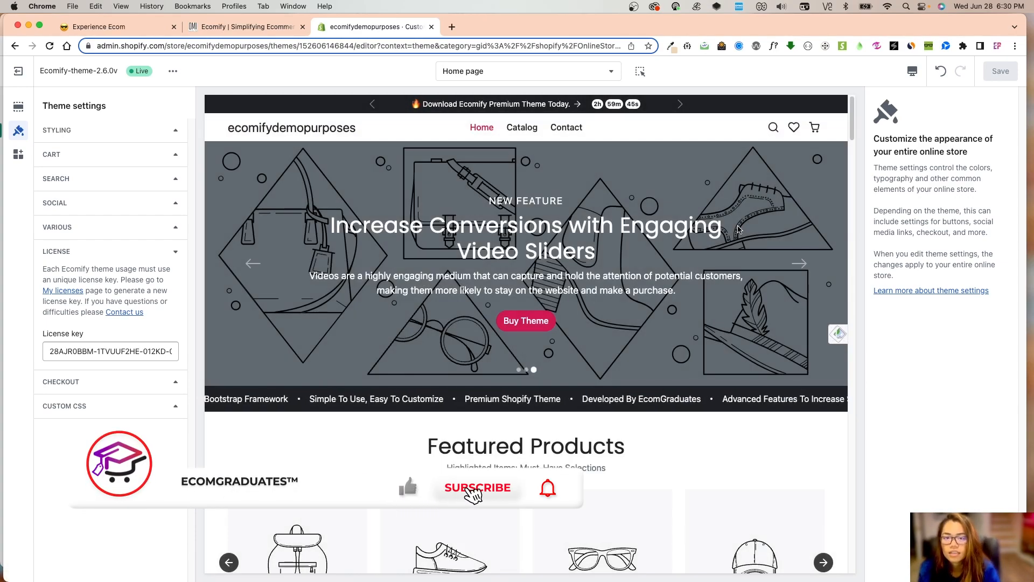